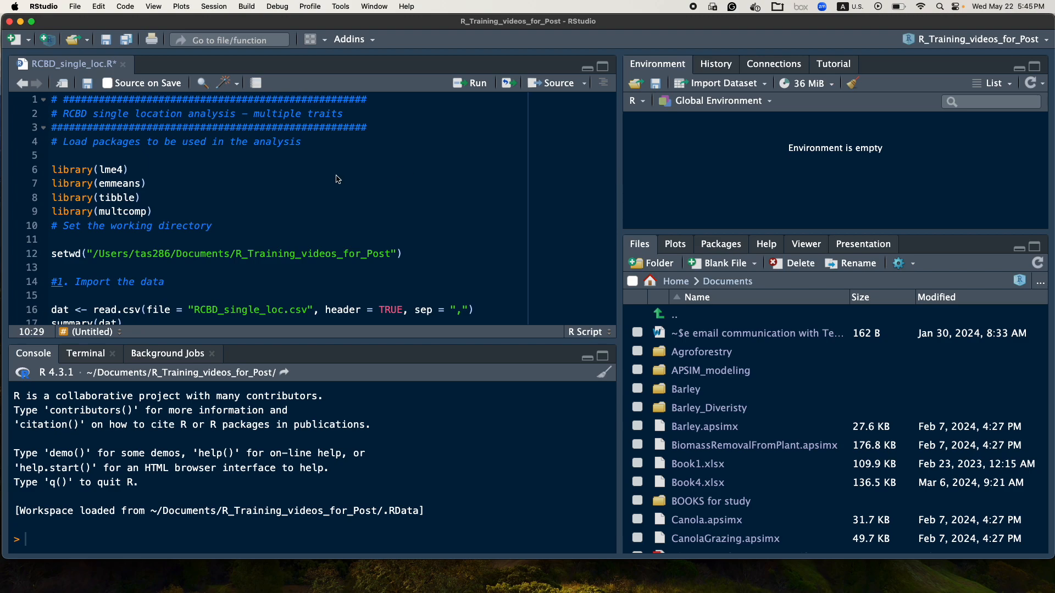
{"action": "mouse_move", "coordinate": [238, 172]}
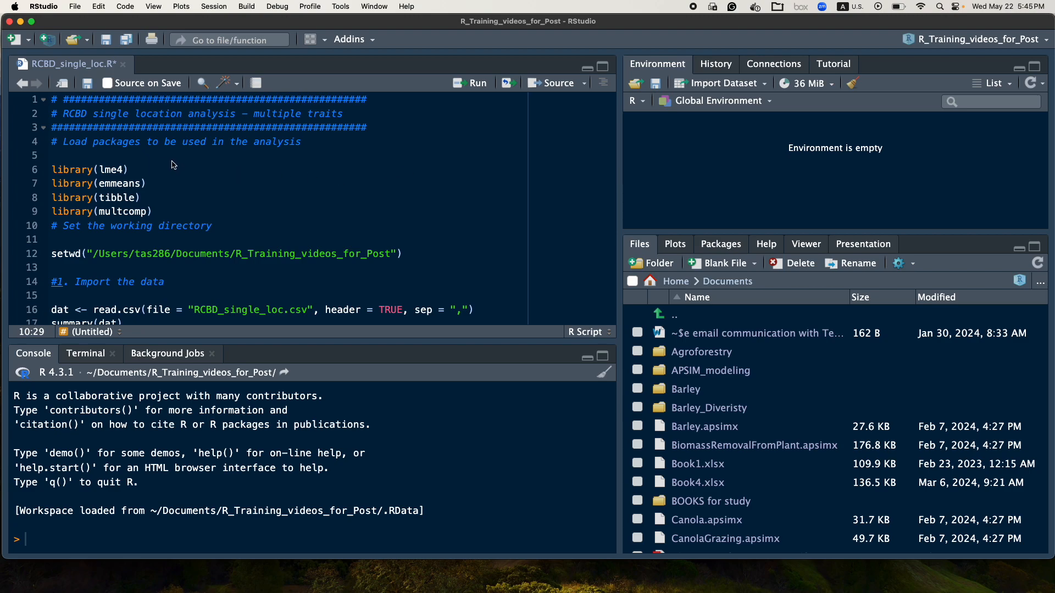
{"action": "mouse_move", "coordinate": [111, 171]}
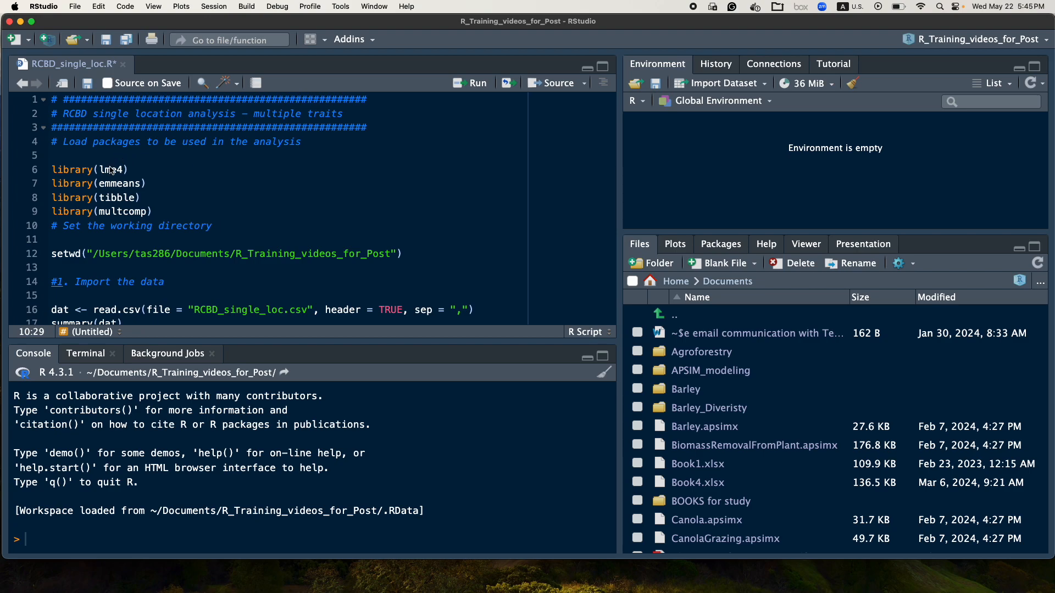
{"action": "mouse_move", "coordinate": [128, 176]}
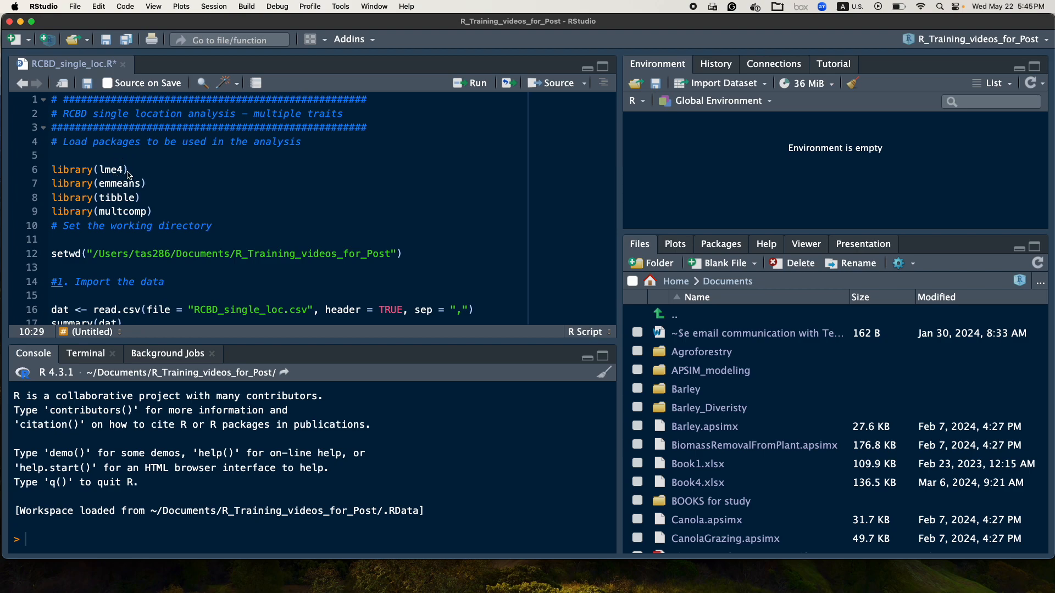
{"action": "mouse_move", "coordinate": [126, 176]}
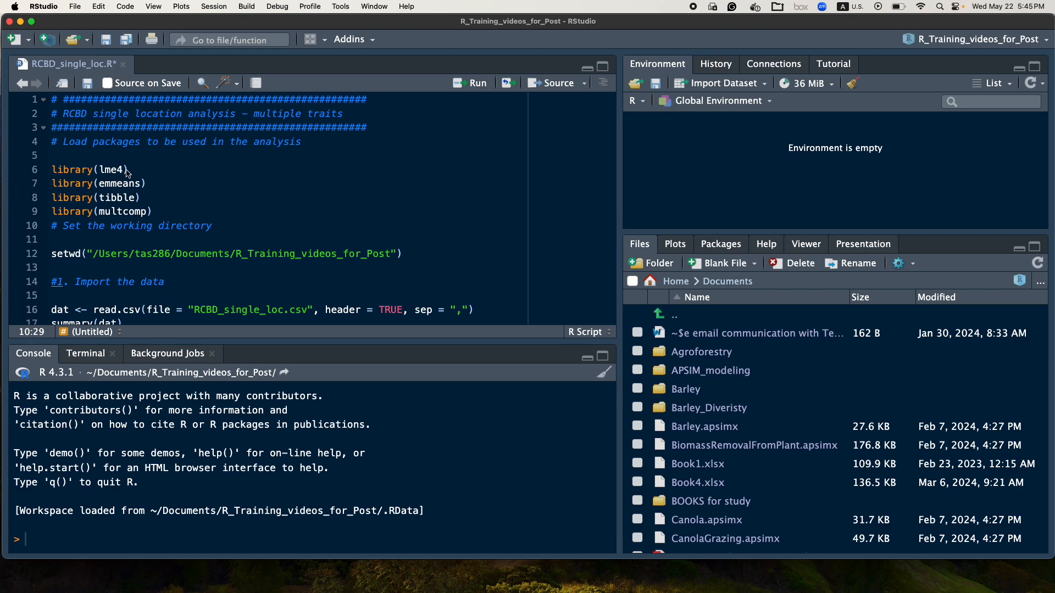
{"action": "mouse_move", "coordinate": [136, 176]}
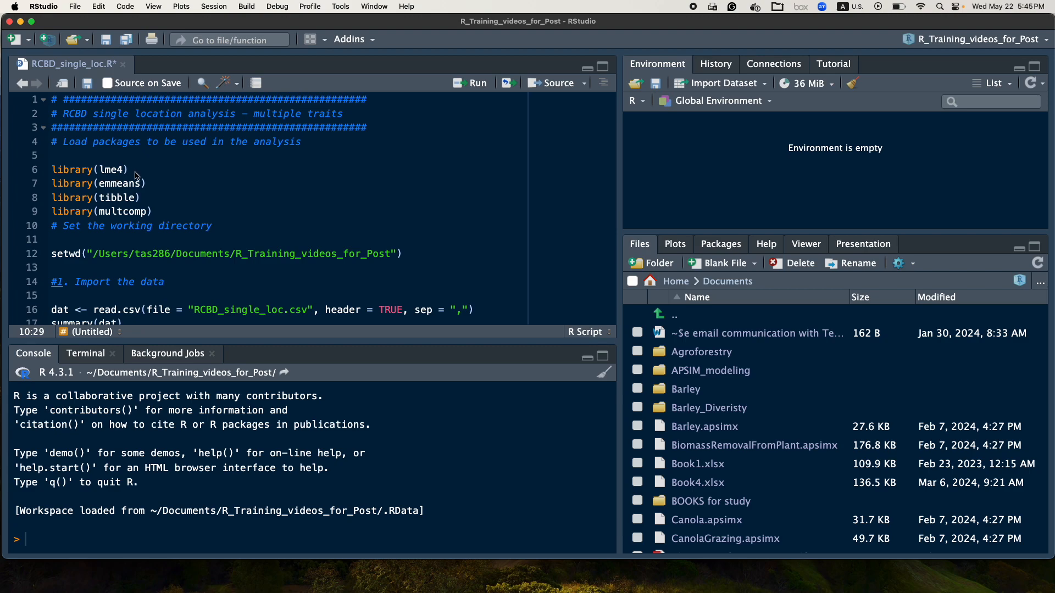
{"action": "mouse_move", "coordinate": [164, 190]}
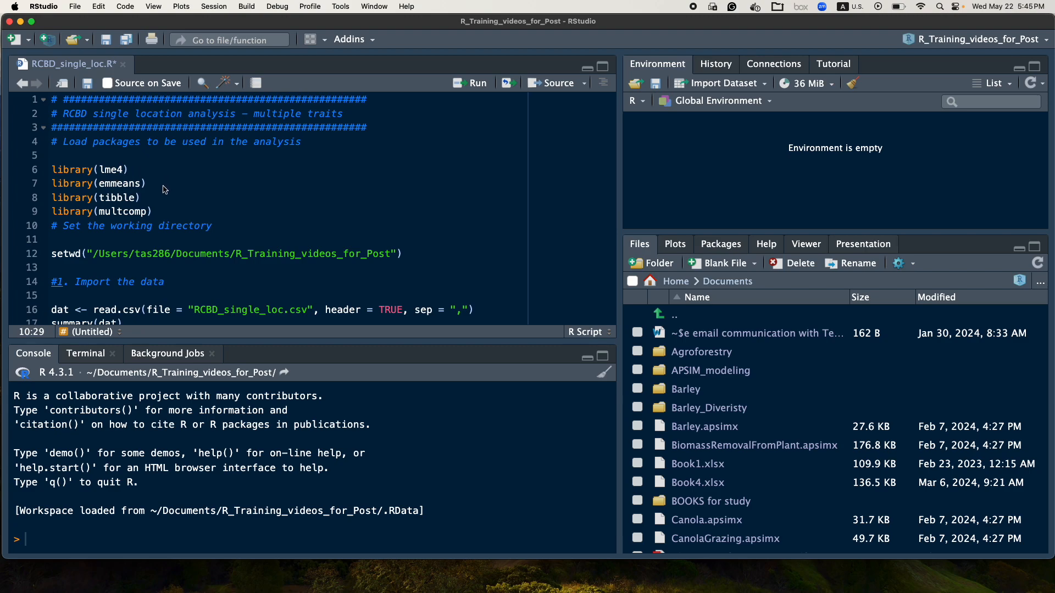
{"action": "mouse_move", "coordinate": [183, 186]}
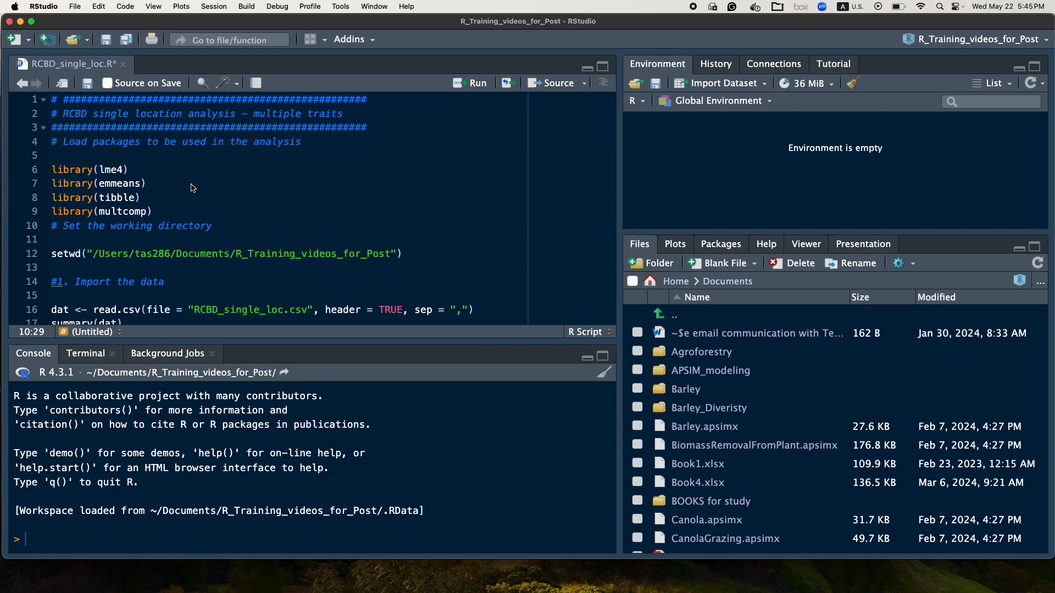
{"action": "mouse_move", "coordinate": [156, 203]}
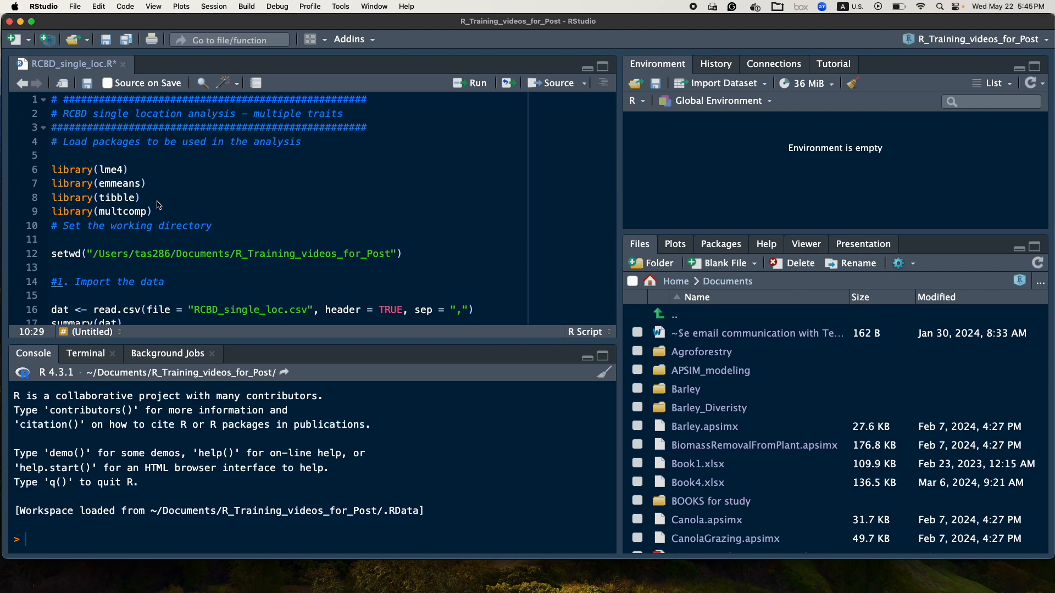
{"action": "mouse_move", "coordinate": [162, 205]}
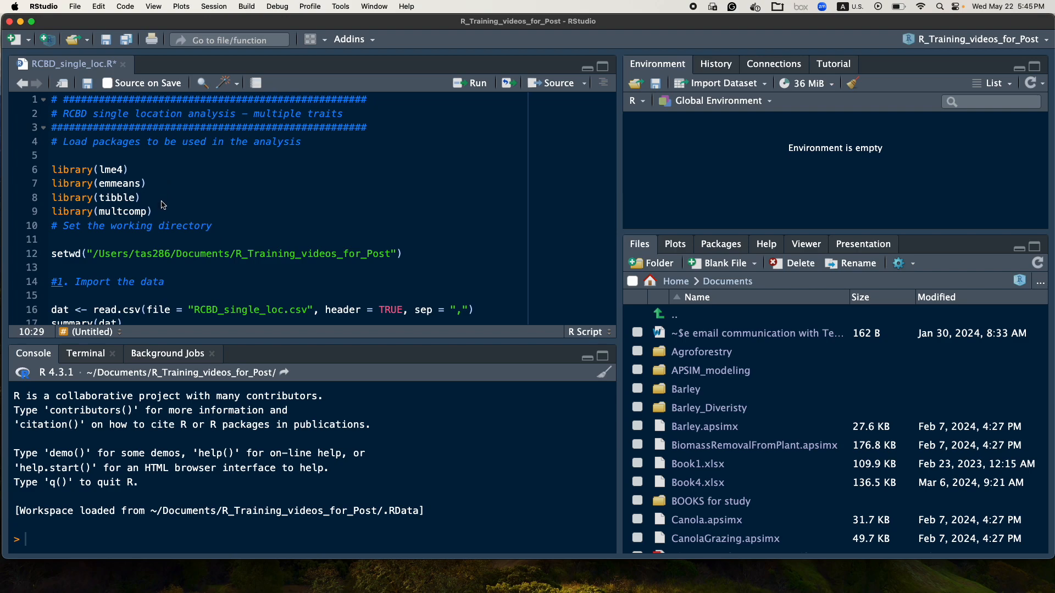
{"action": "mouse_move", "coordinate": [151, 225]}
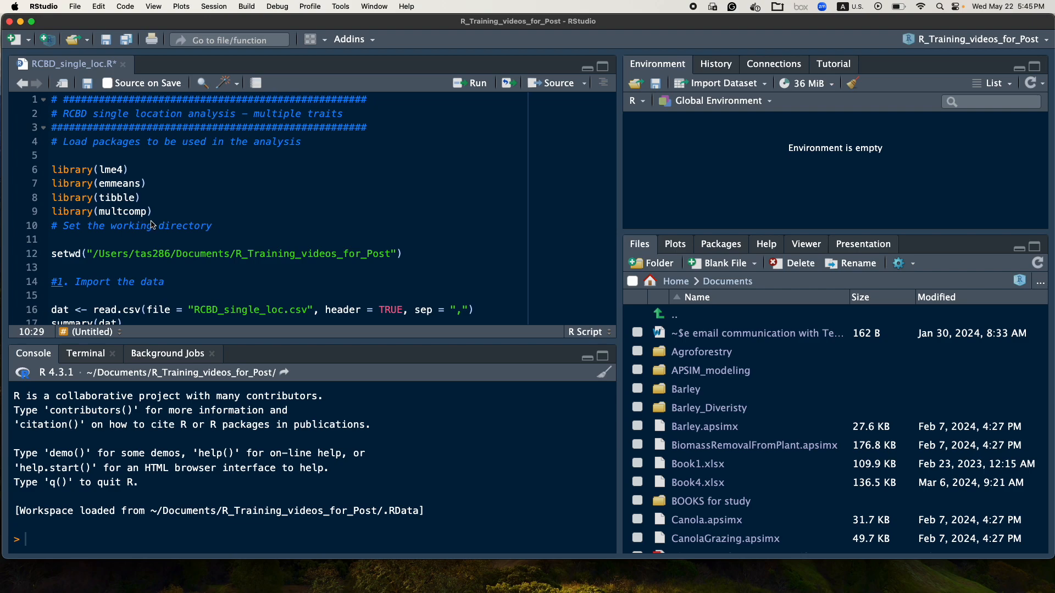
{"action": "mouse_move", "coordinate": [162, 215]}
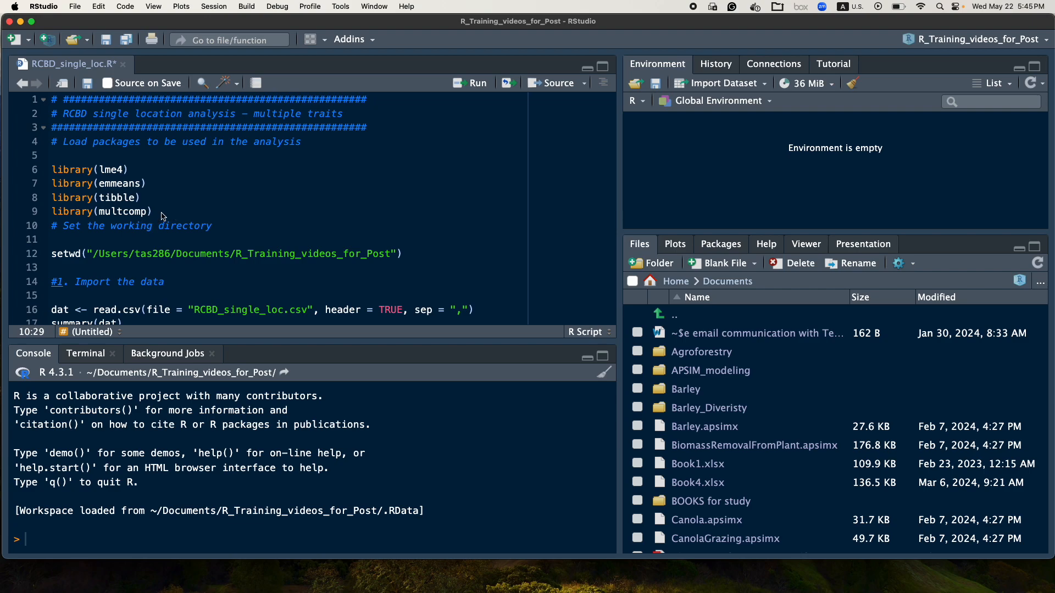
{"action": "mouse_move", "coordinate": [172, 212]}
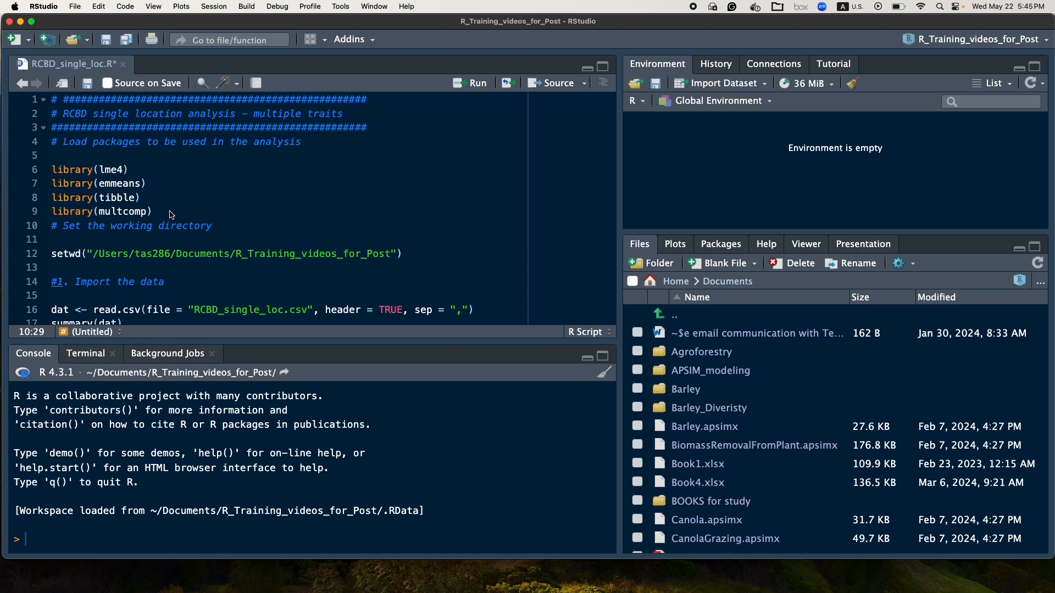
{"action": "mouse_move", "coordinate": [170, 215]}
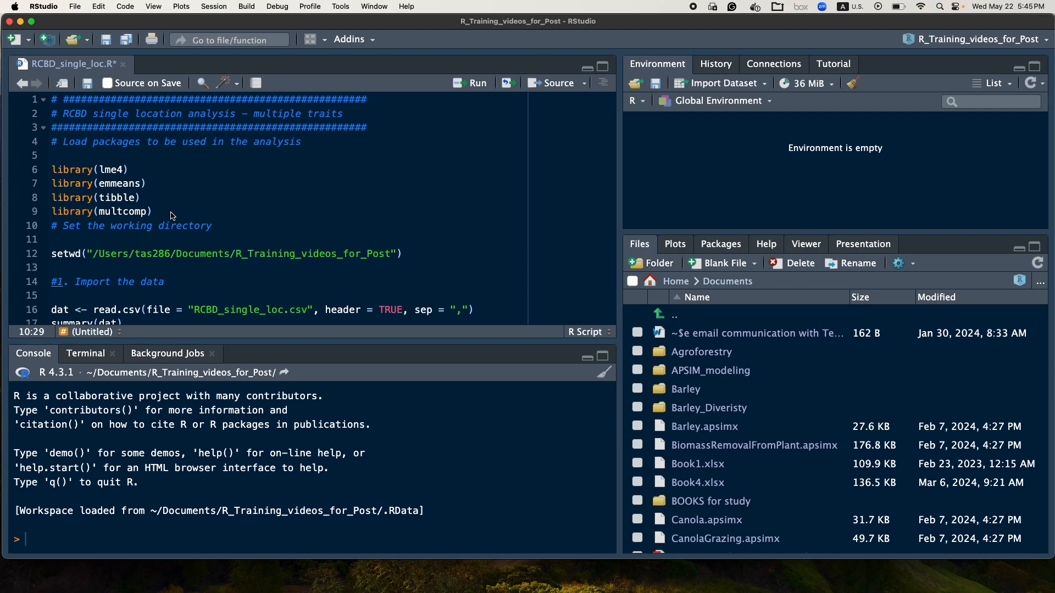
{"action": "mouse_move", "coordinate": [91, 152]}
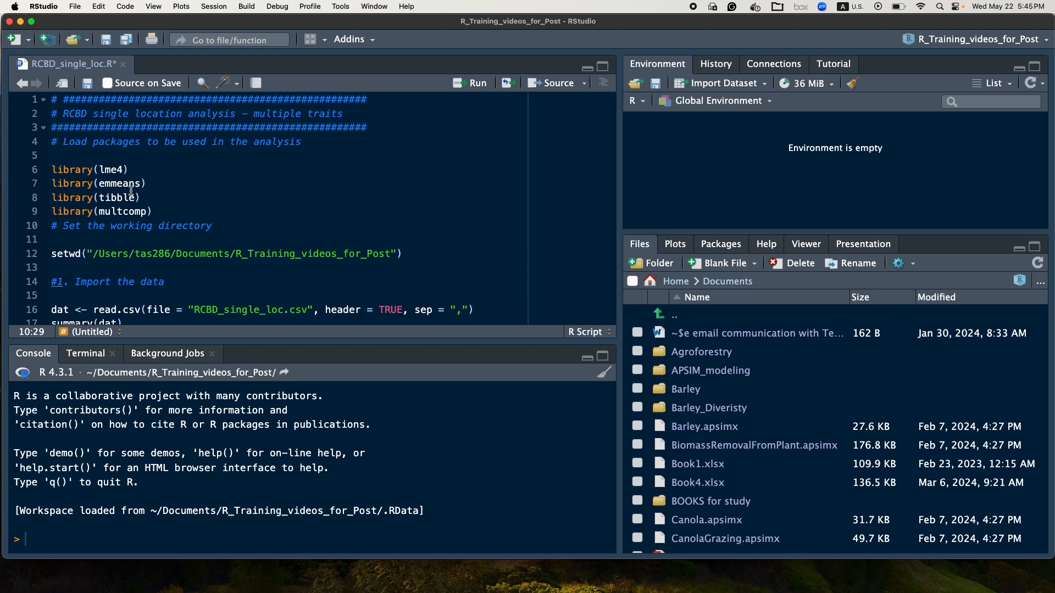
Load lme4, emmeans, tibble and multcomp by running library lines 6–9.
{"action": "left_click", "coordinate": [125, 168]}
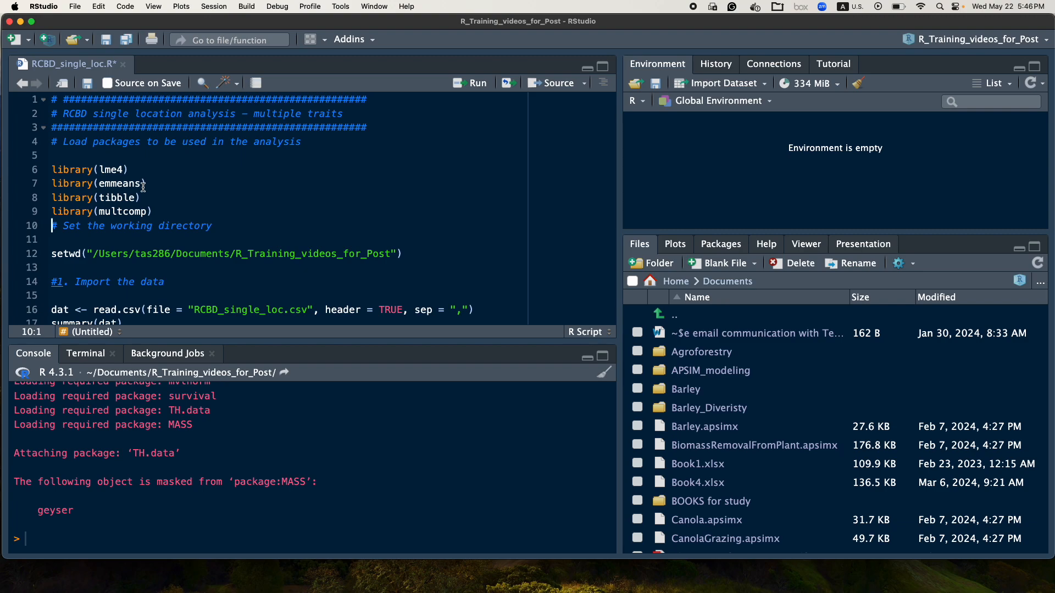
{"action": "mouse_move", "coordinate": [94, 254]}
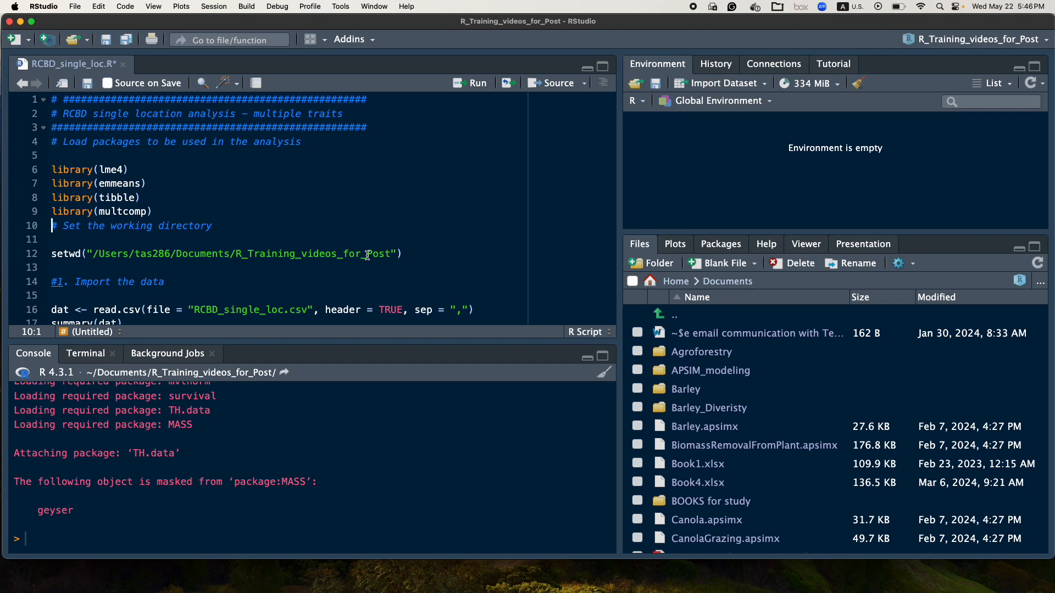
{"action": "mouse_move", "coordinate": [287, 269]}
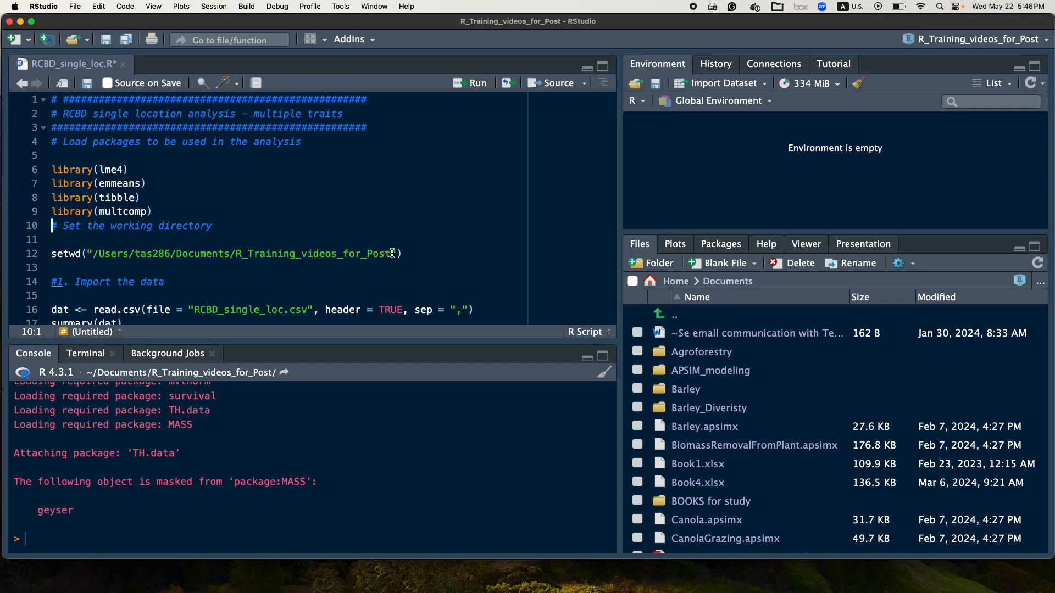
{"action": "mouse_move", "coordinate": [116, 254]}
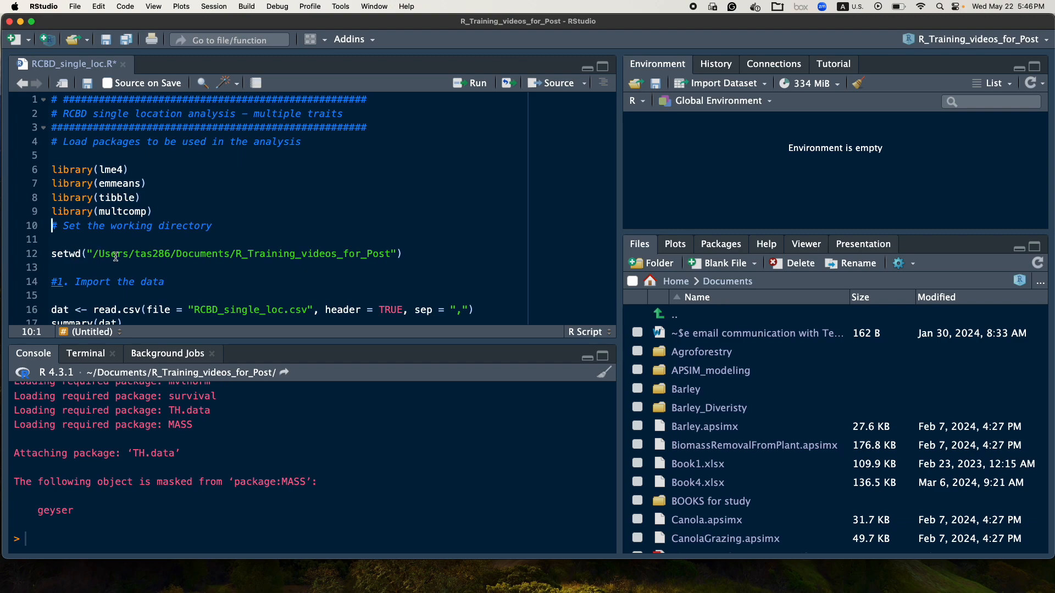
Run the setwd line, then browse Documents to the R_Training_videos_for_Post folder.
{"action": "left_click", "coordinate": [139, 253]}
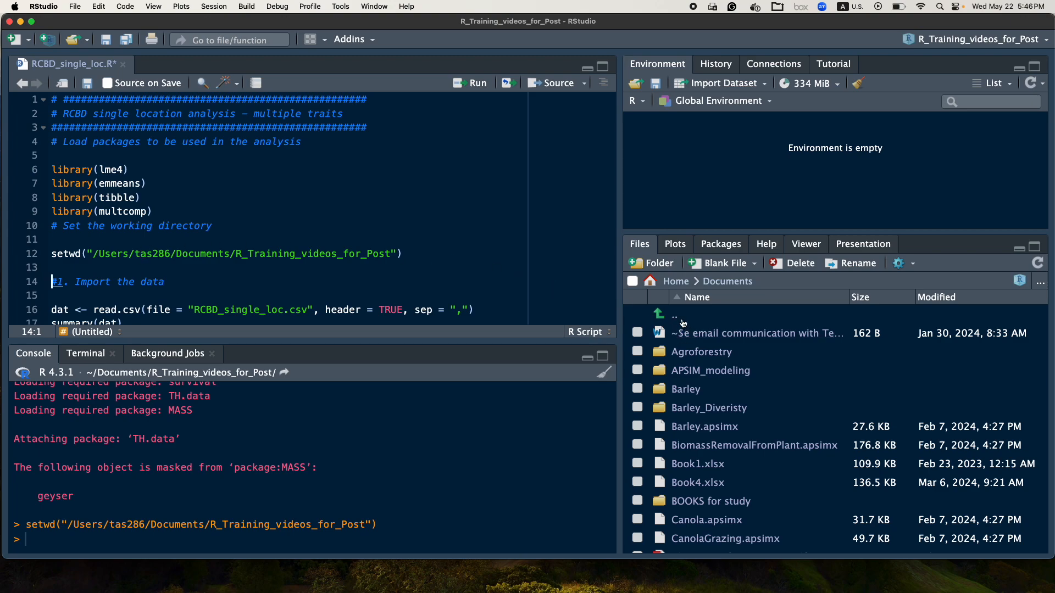
{"action": "mouse_move", "coordinate": [677, 321]}
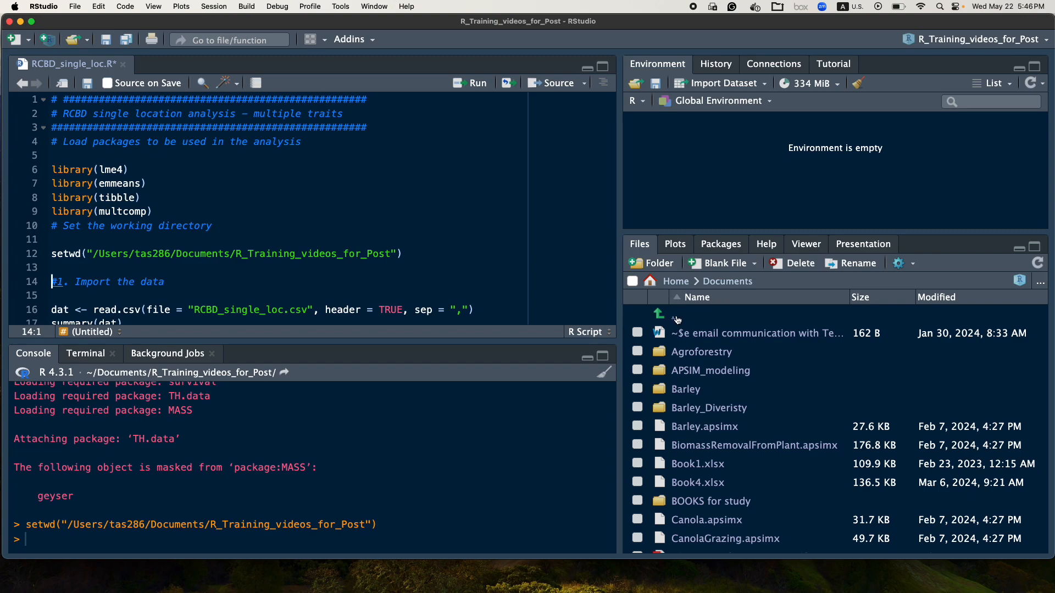
{"action": "scroll", "scroll_direction": "down", "scroll_amount": 3}
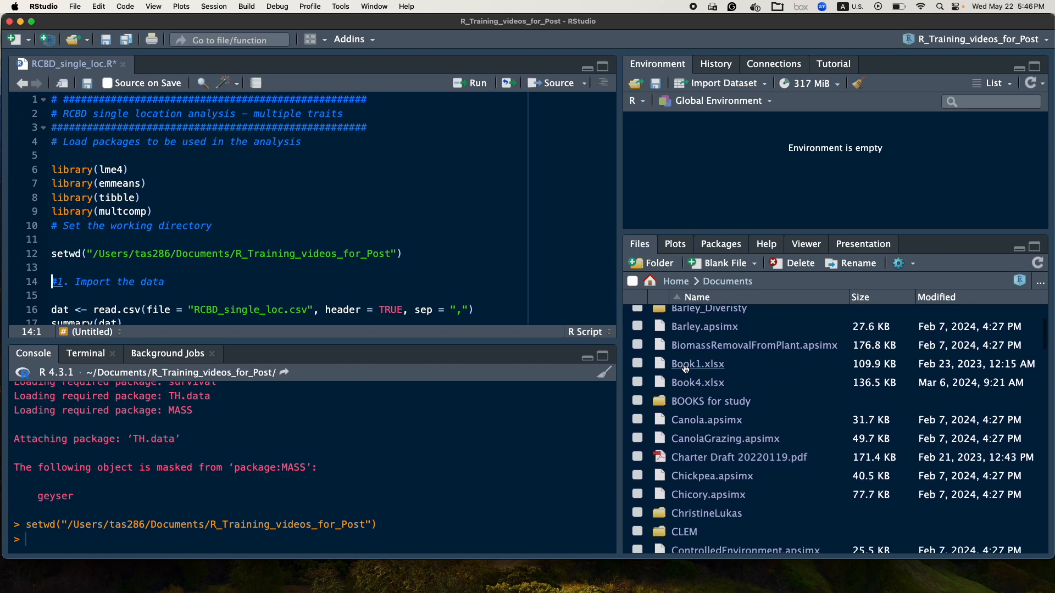
{"action": "scroll", "scroll_direction": "down", "scroll_amount": 3}
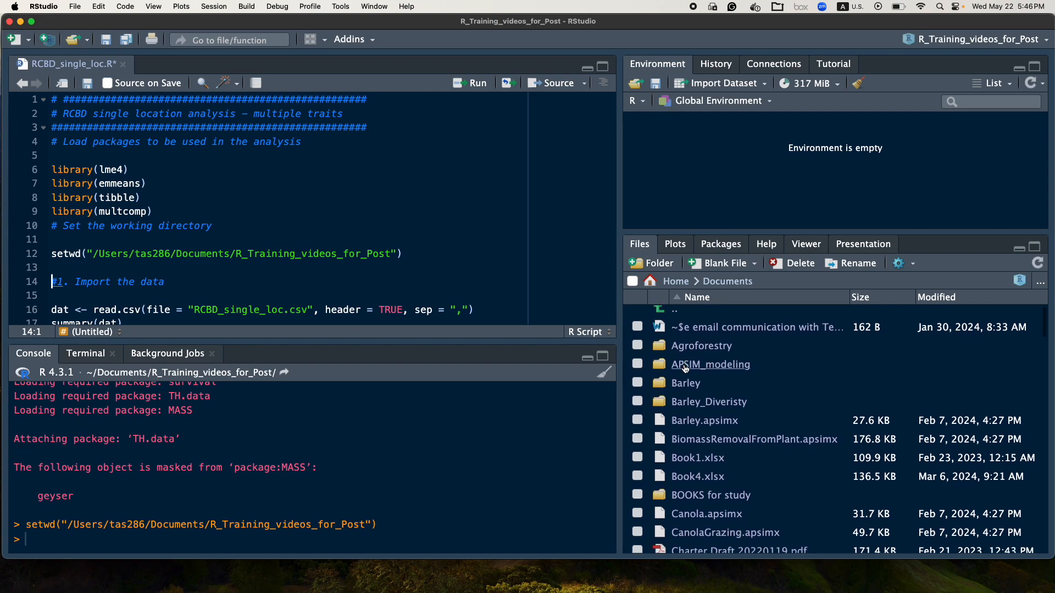
{"action": "left_click", "coordinate": [674, 282]}
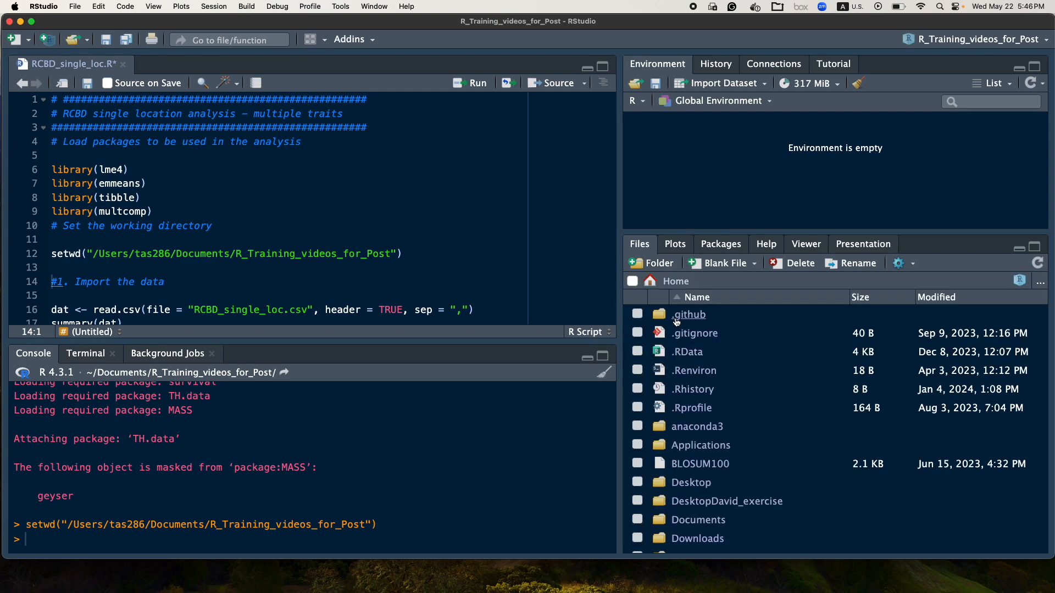
{"action": "scroll", "scroll_direction": "down", "scroll_amount": 3}
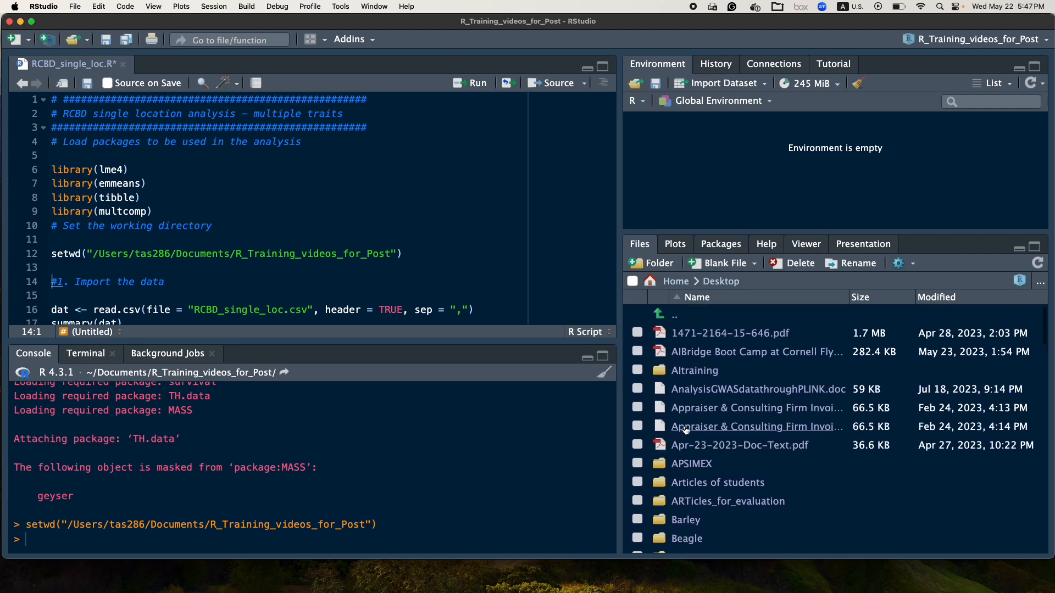
{"action": "left_click", "coordinate": [674, 281]}
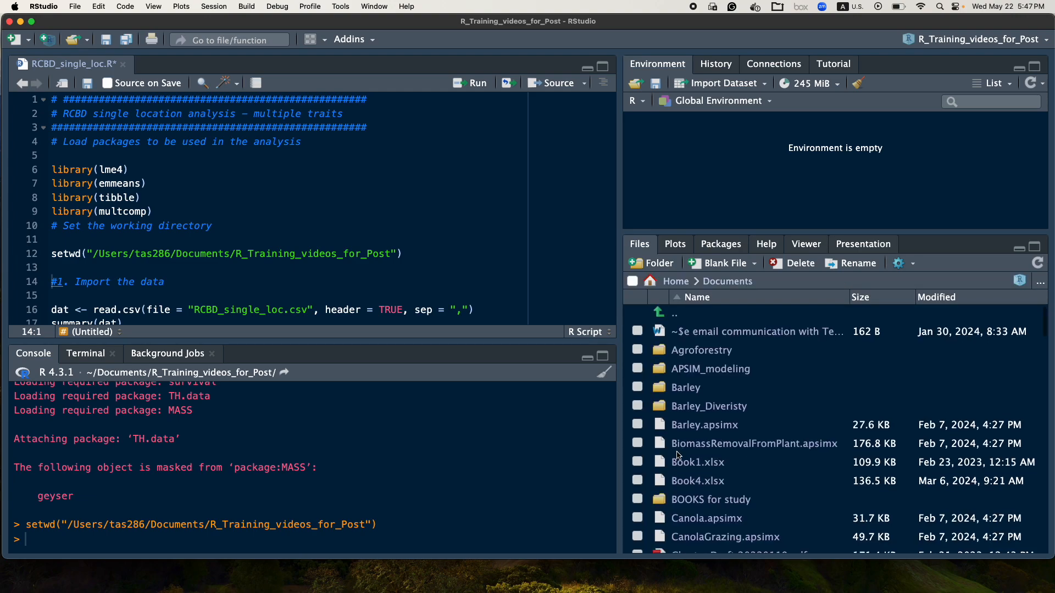
{"action": "scroll", "scroll_direction": "down", "scroll_amount": 3}
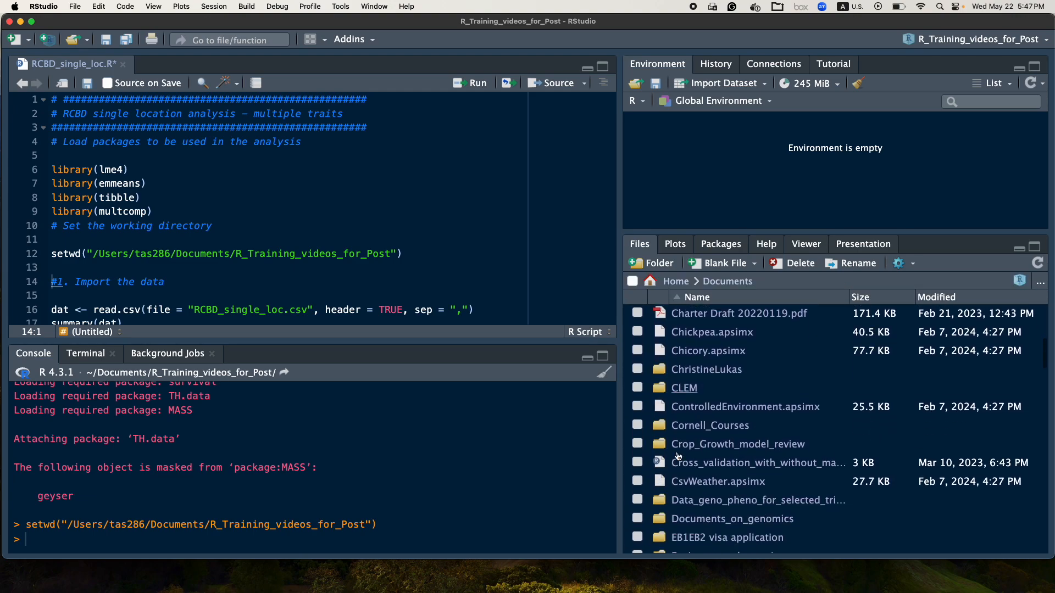
{"action": "scroll", "scroll_direction": "down", "scroll_amount": 3}
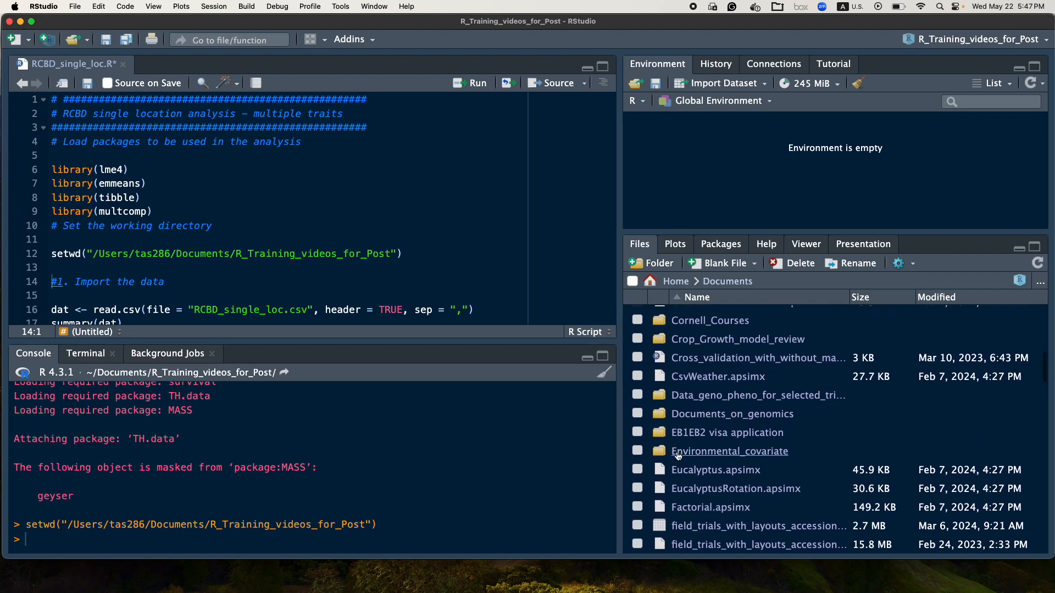
{"action": "scroll", "scroll_direction": "down", "scroll_amount": 3}
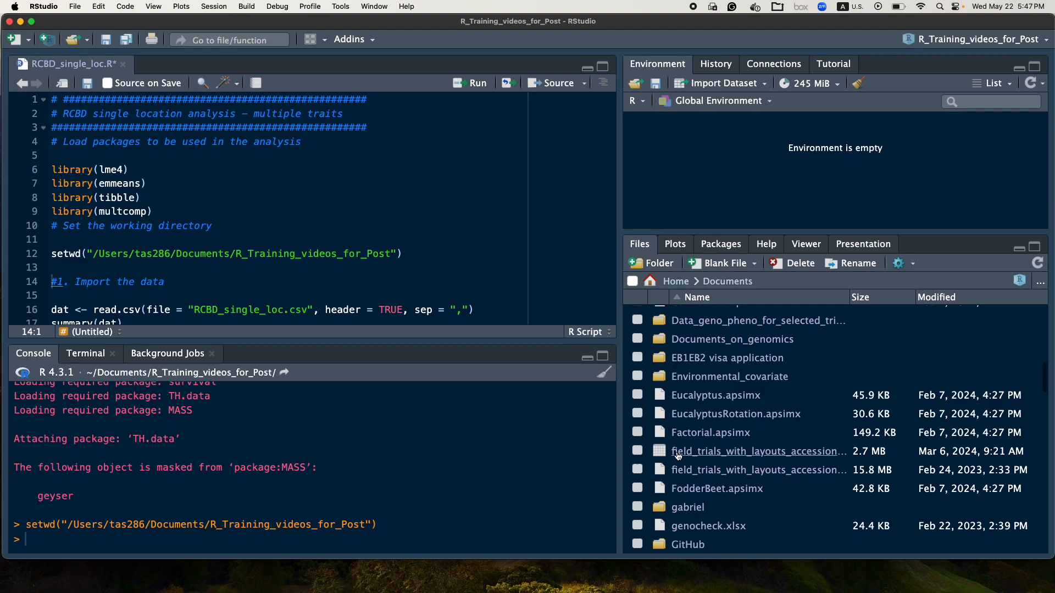
{"action": "scroll", "scroll_direction": "down", "scroll_amount": 3}
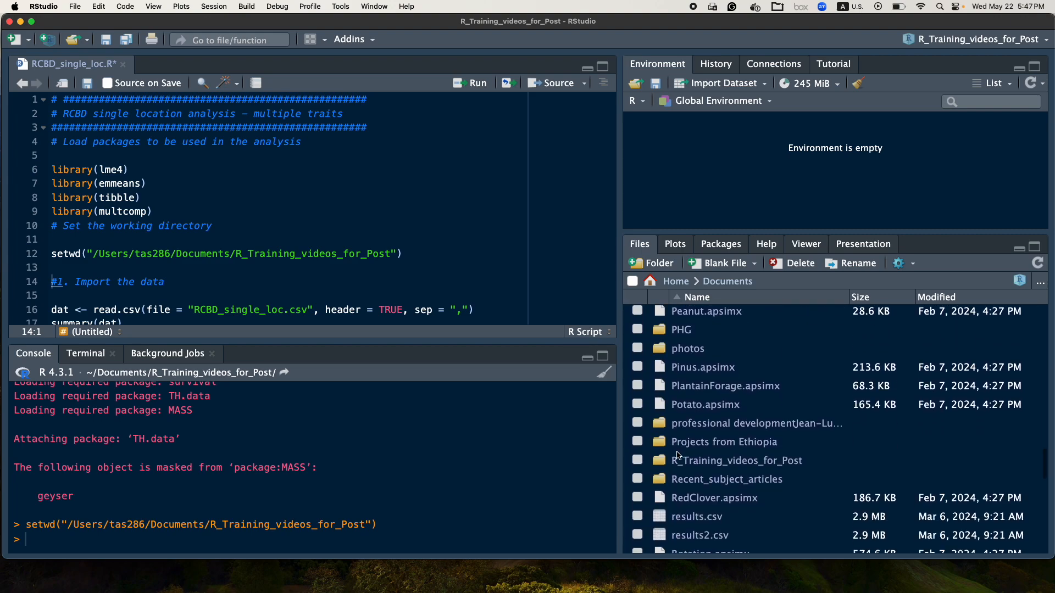
{"action": "scroll", "scroll_direction": "down", "scroll_amount": 3}
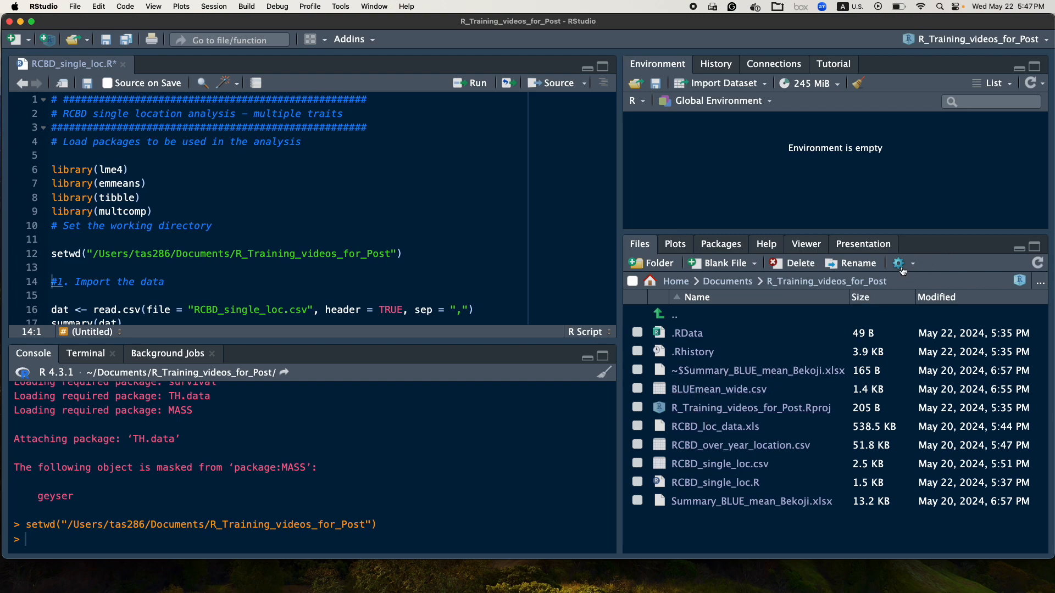
Make R_Training_videos_for_Post the working directory from the Files pane gear menu.
{"action": "left_click", "coordinate": [898, 264]}
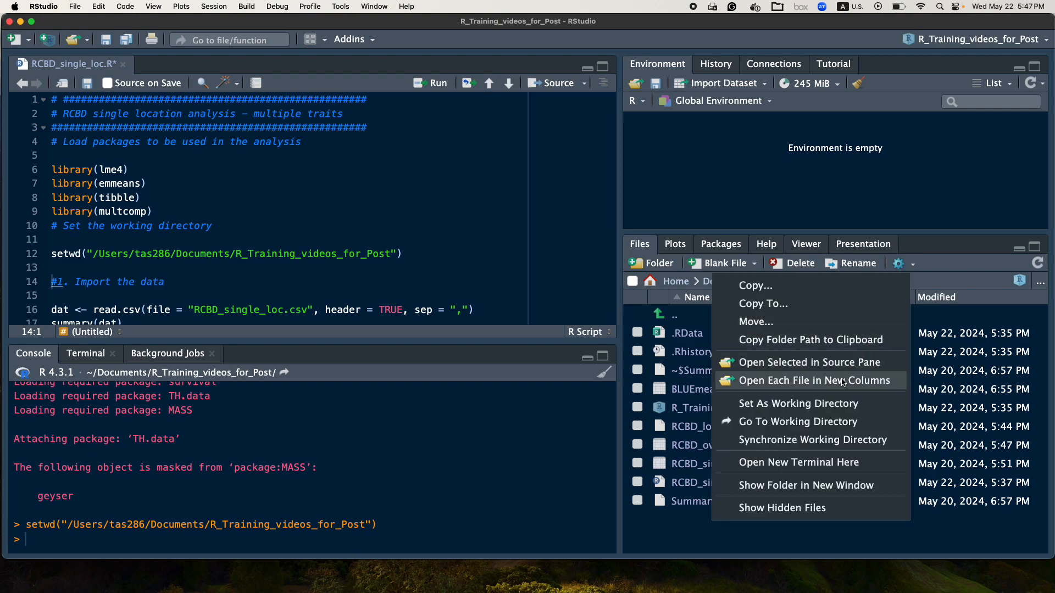
{"action": "mouse_move", "coordinate": [818, 403]}
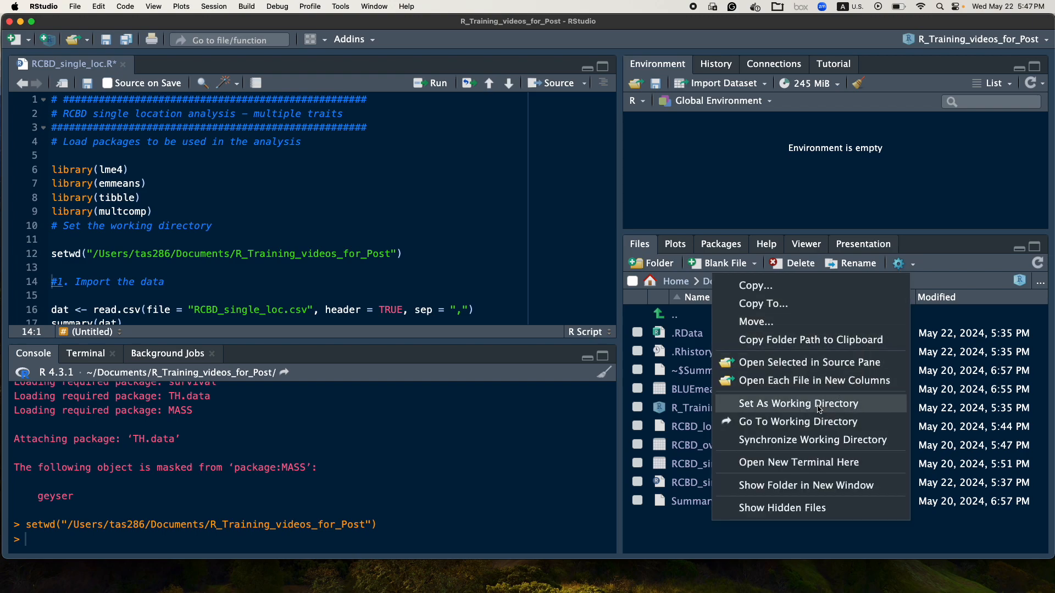
{"action": "left_click", "coordinate": [798, 402]}
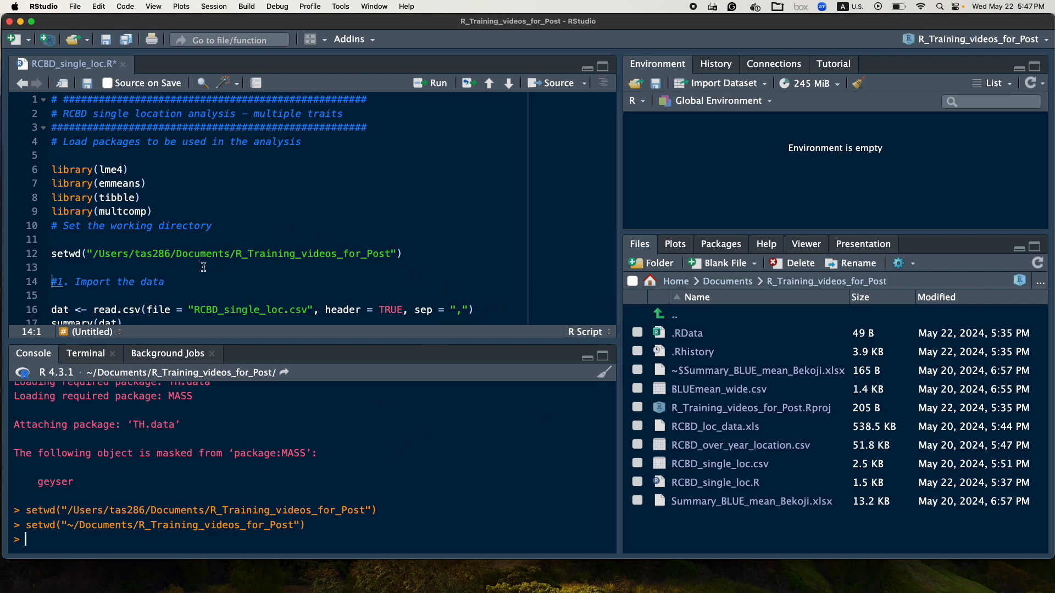
{"action": "scroll", "scroll_direction": "down", "scroll_amount": 3}
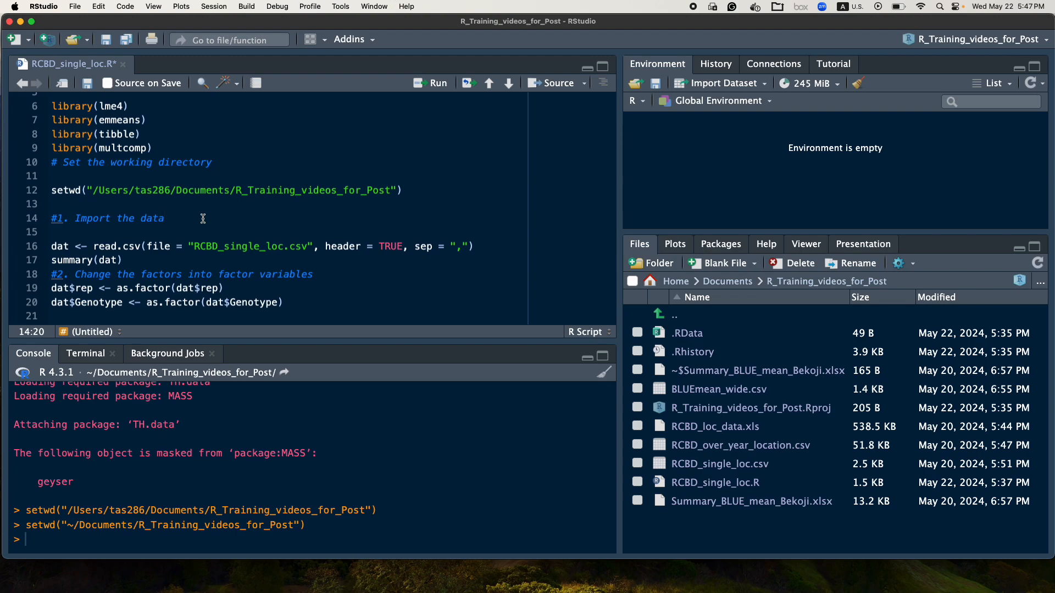
{"action": "mouse_move", "coordinate": [230, 228]}
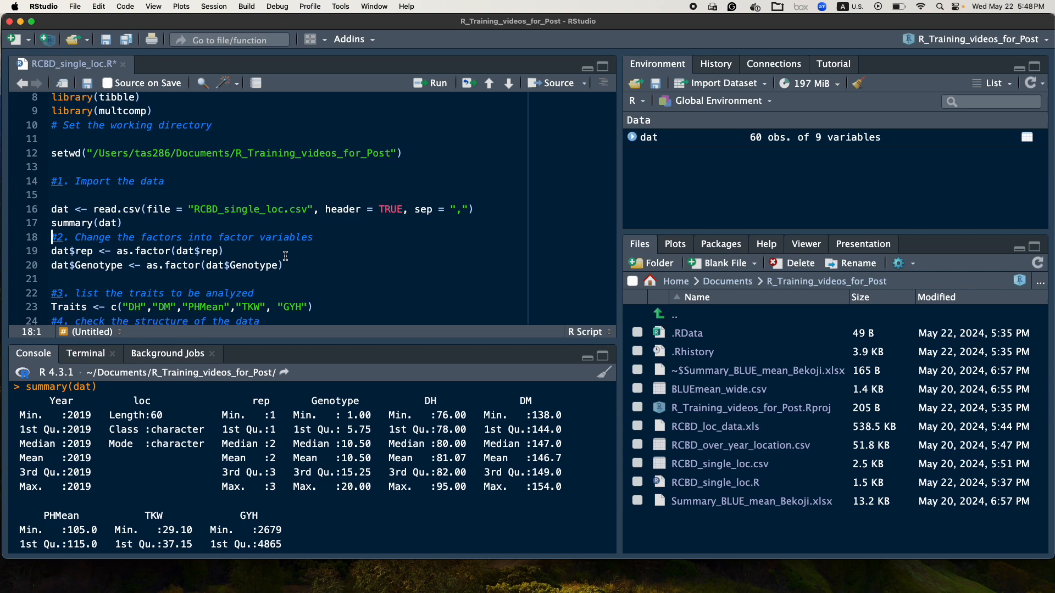
Scroll the script past the as.factor lines to the Traits vector and model formula.
{"action": "scroll", "scroll_direction": "down", "scroll_amount": 3}
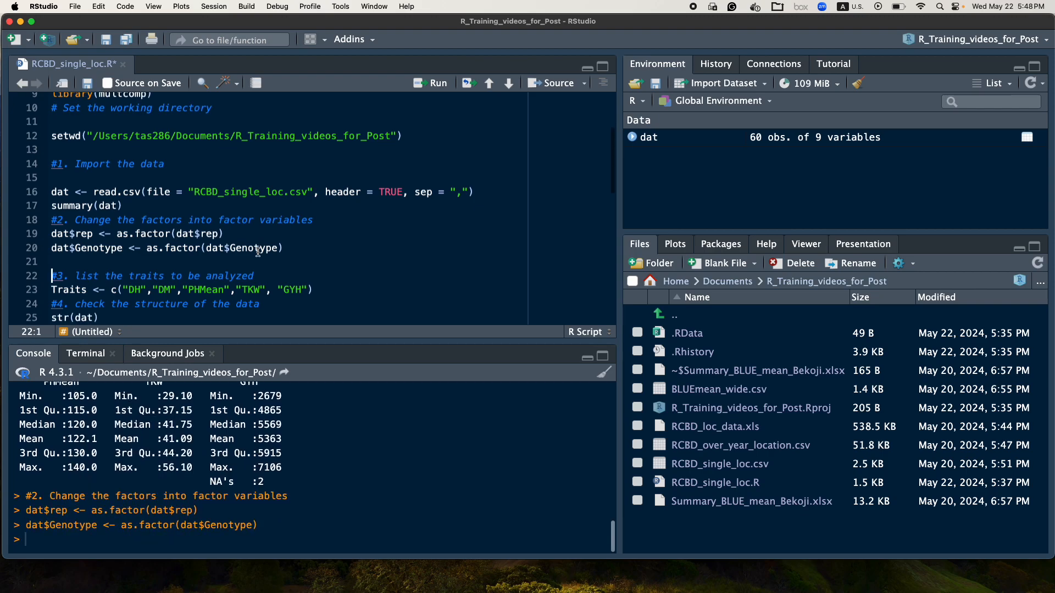
{"action": "scroll", "scroll_direction": "down", "scroll_amount": 3}
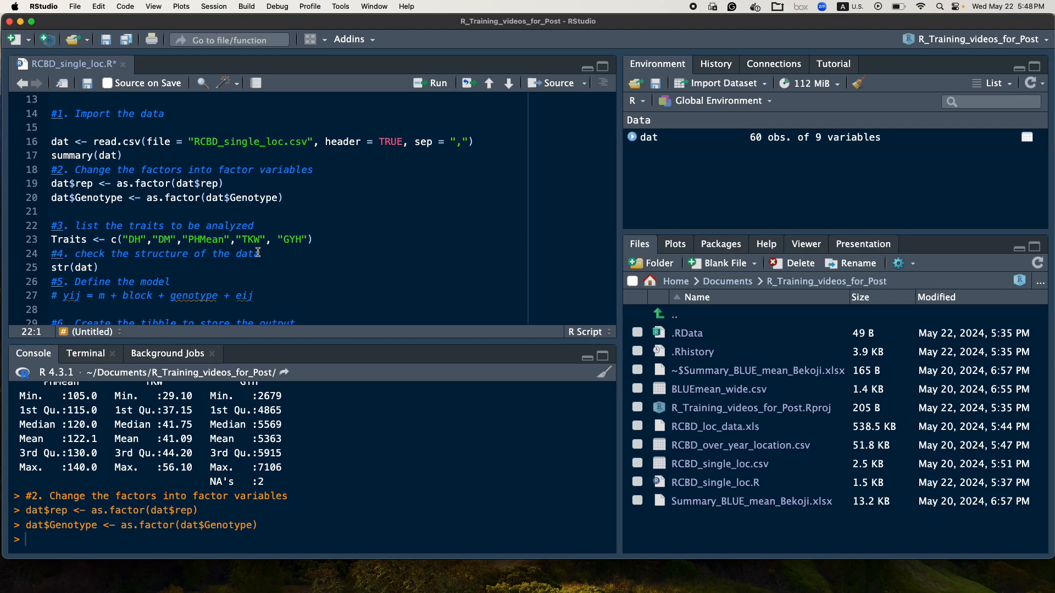
{"action": "left_click", "coordinate": [314, 239]}
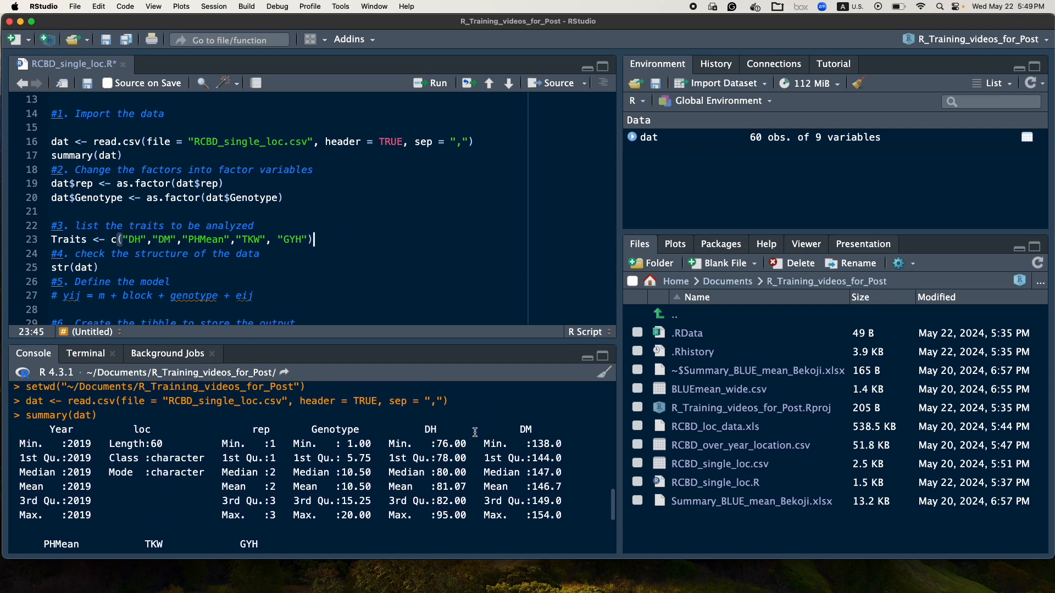
{"action": "scroll", "scroll_direction": "down", "scroll_amount": 3}
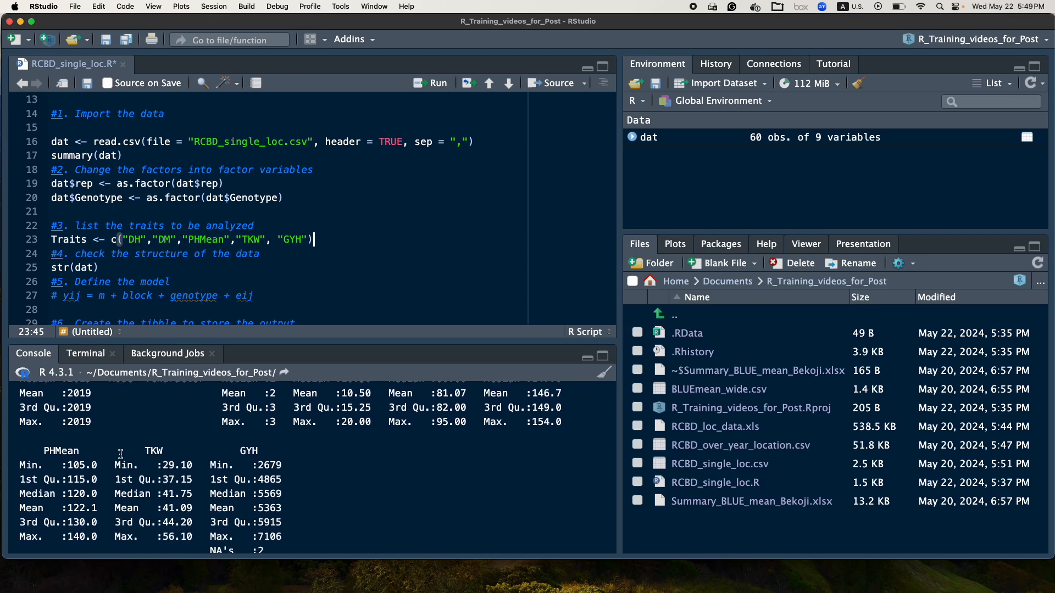
{"action": "mouse_move", "coordinate": [242, 355]}
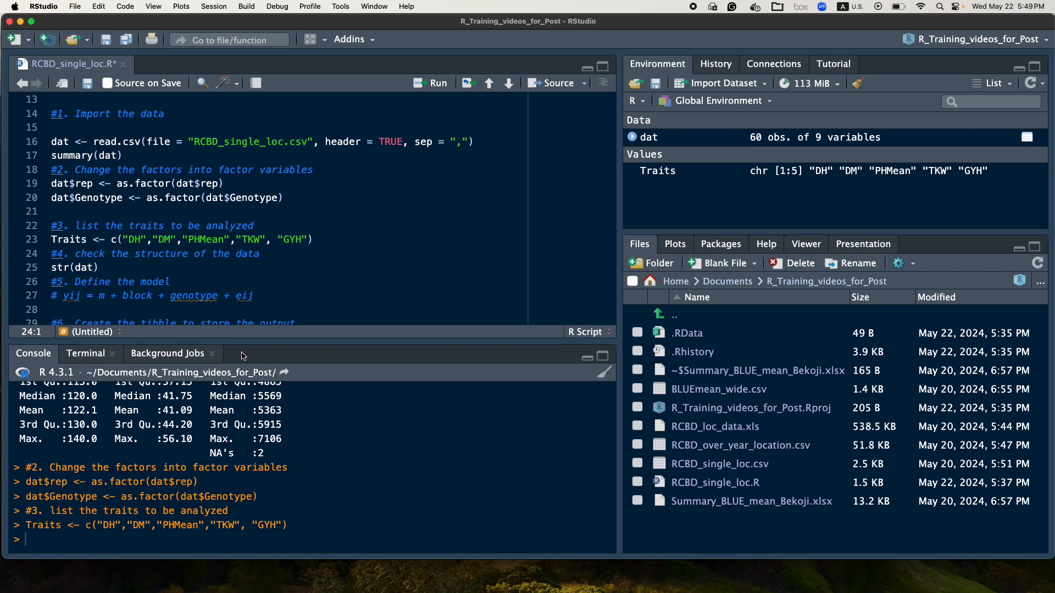
Run Traits <- c(DH, DM, PHMean, TKW, GYH) and str(dat).
{"action": "left_click", "coordinate": [99, 267]}
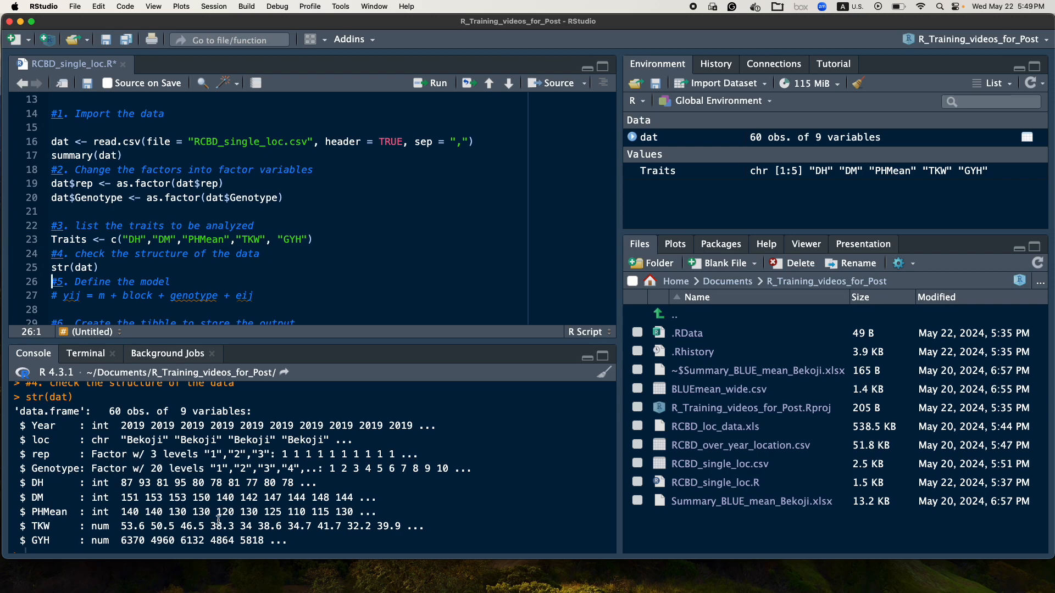
{"action": "mouse_move", "coordinate": [76, 534]}
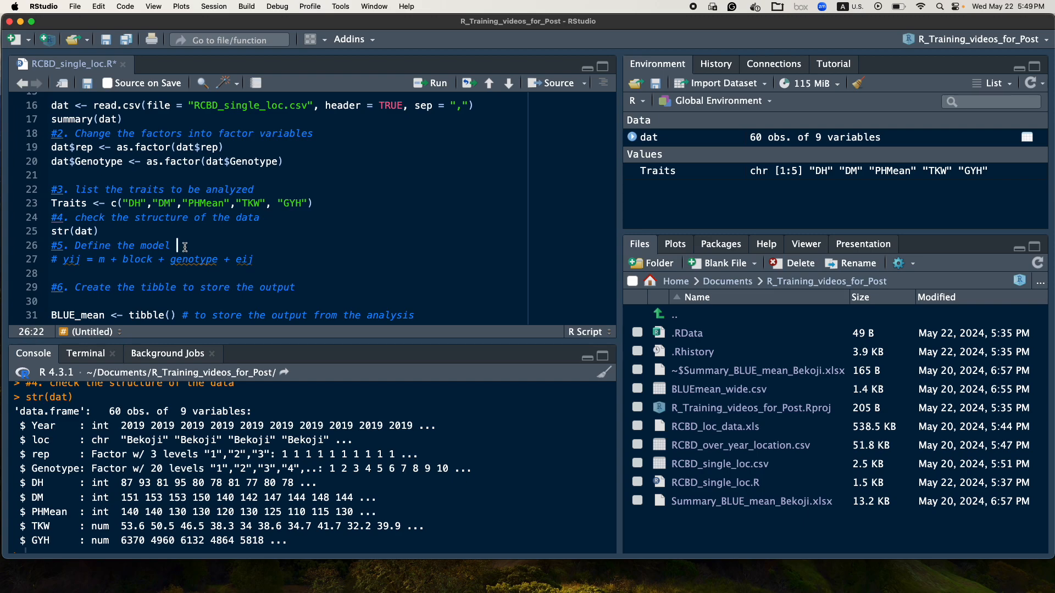
{"action": "mouse_move", "coordinate": [191, 279]}
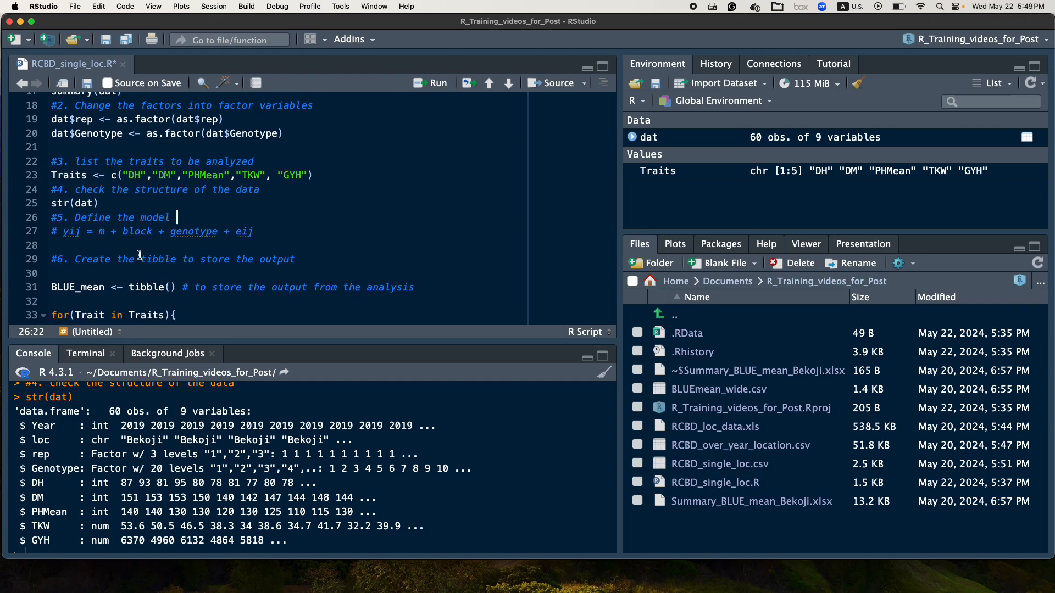
{"action": "mouse_move", "coordinate": [75, 240]}
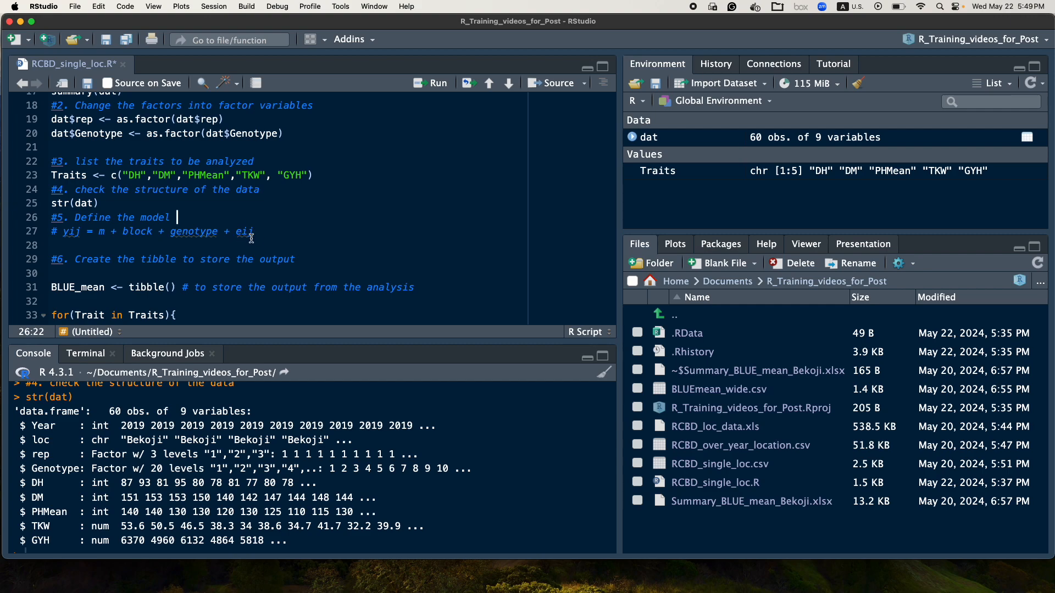
{"action": "mouse_move", "coordinate": [261, 247]}
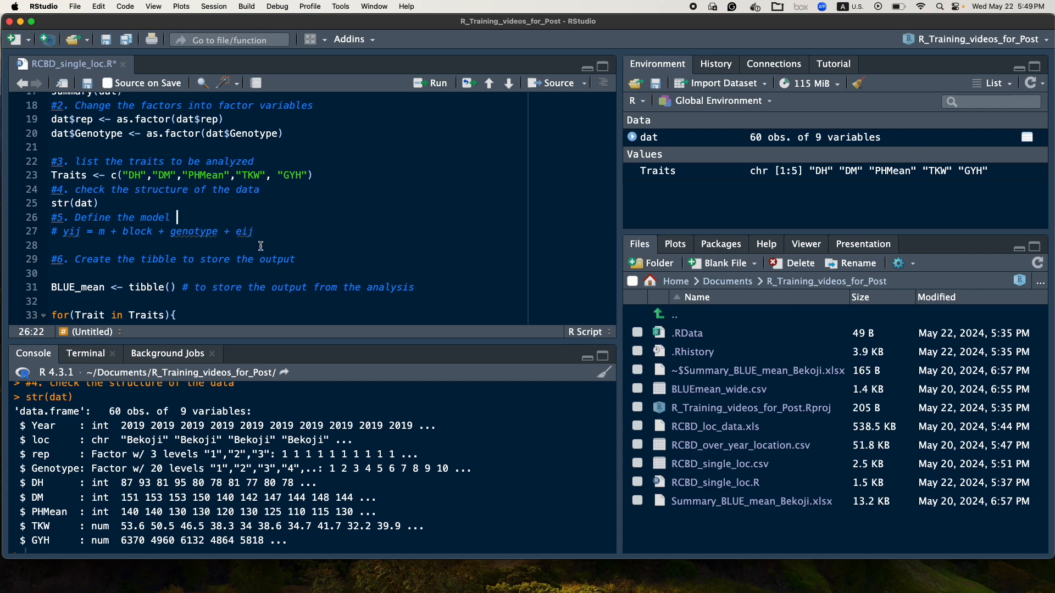
{"action": "scroll", "scroll_direction": "down", "scroll_amount": 3}
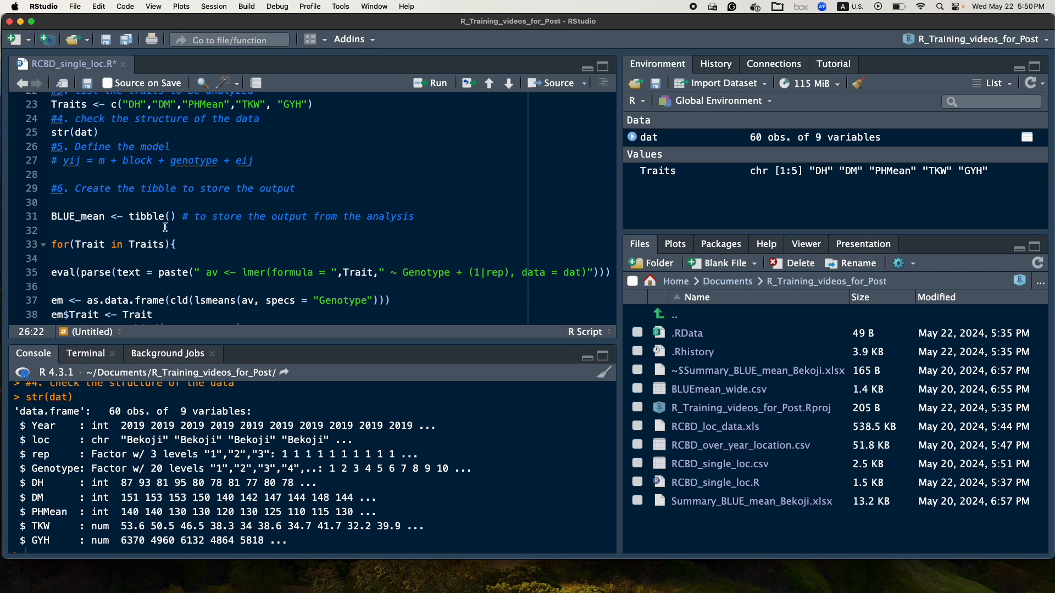
{"action": "left_click", "coordinate": [137, 216]}
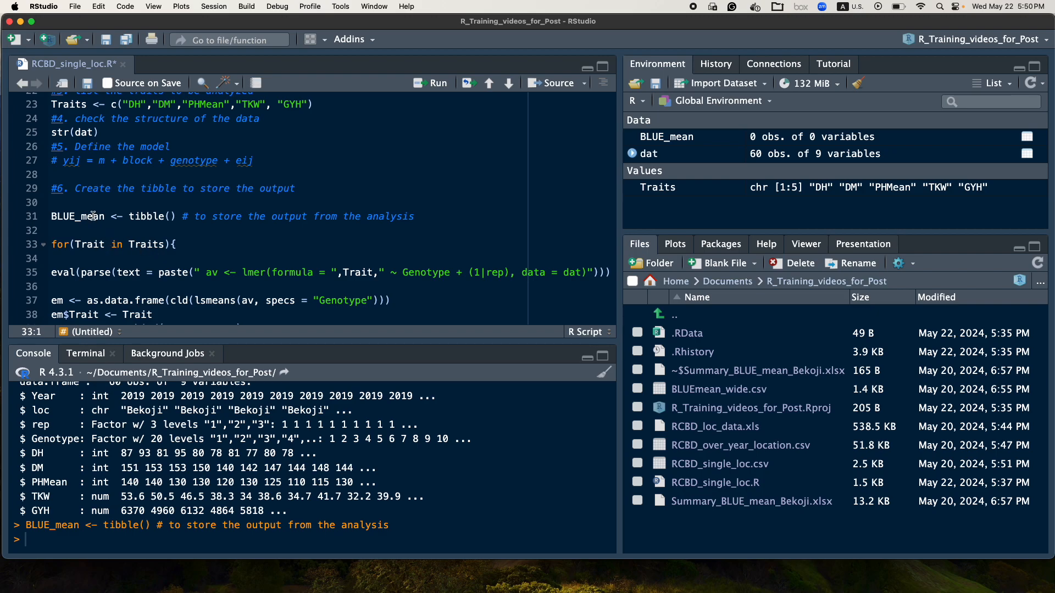
Create the empty BLUE_mean tibble and print it as a 0 × 0 tibble.
{"action": "double_click", "coordinate": [77, 216]}
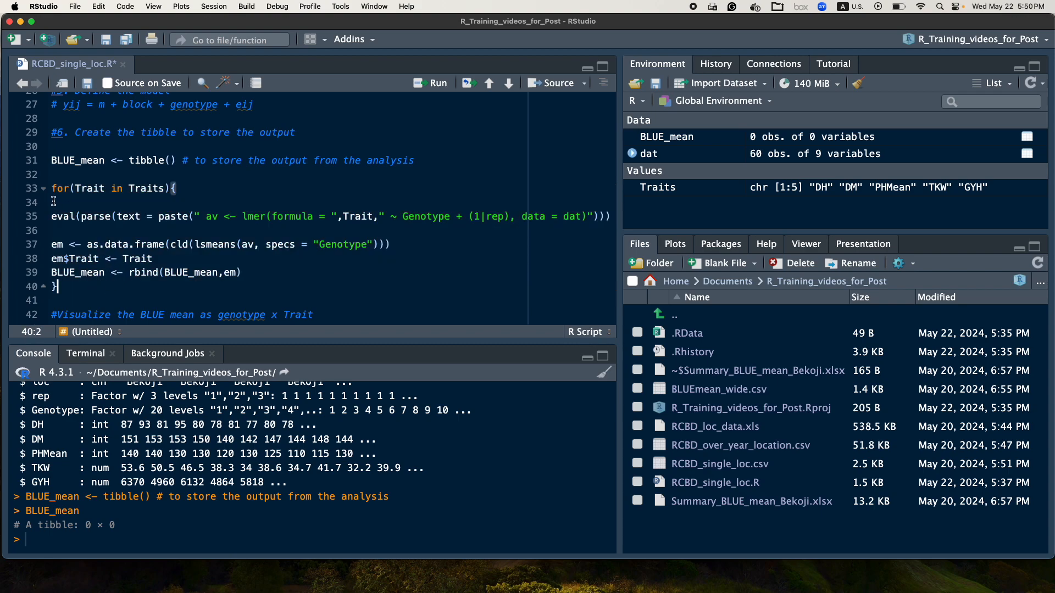
{"action": "mouse_move", "coordinate": [99, 210]}
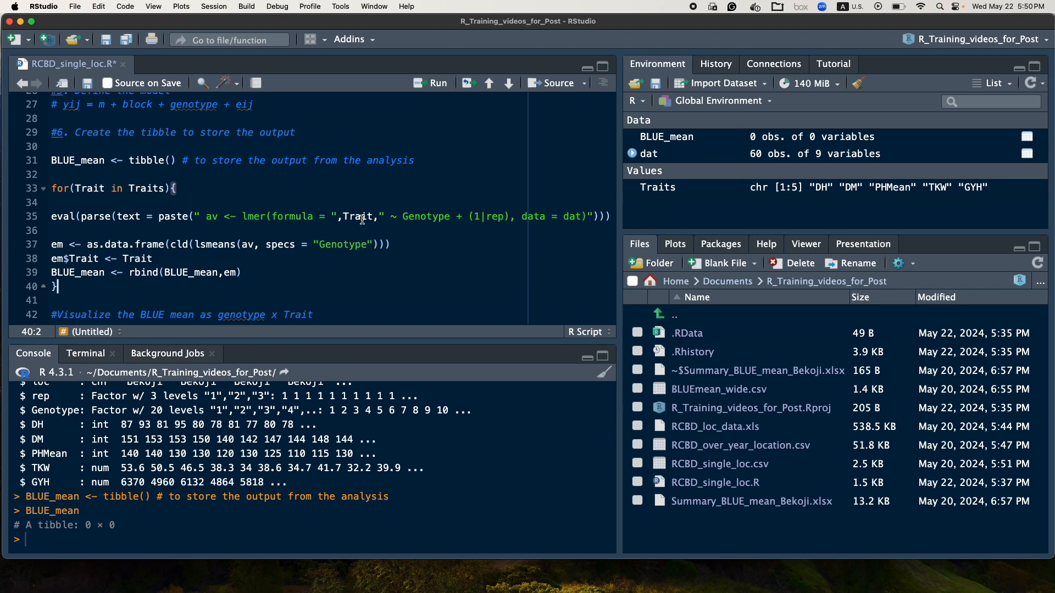
{"action": "mouse_move", "coordinate": [66, 222]}
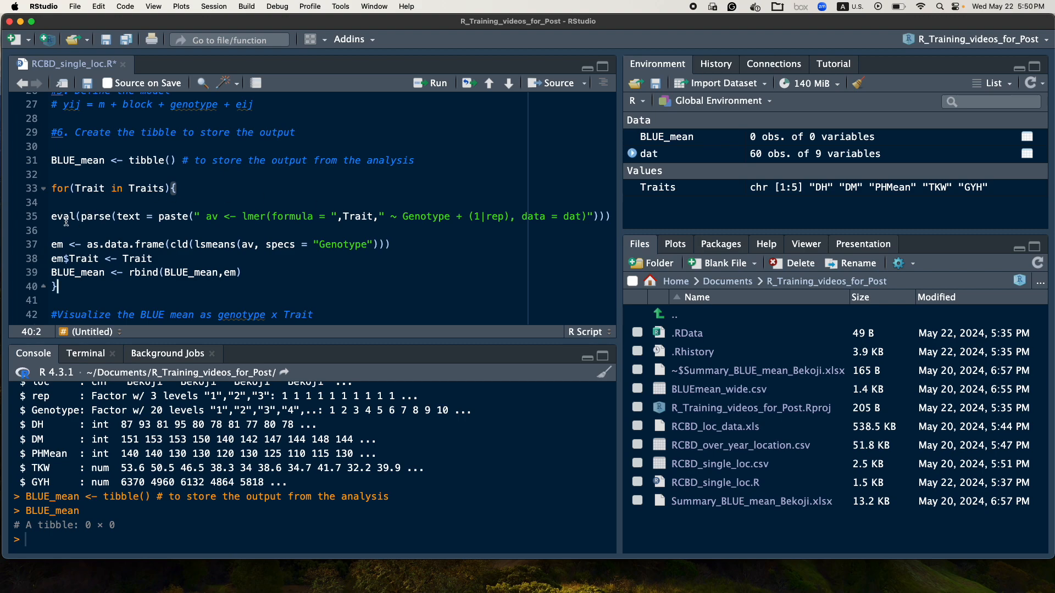
{"action": "mouse_move", "coordinate": [94, 231]}
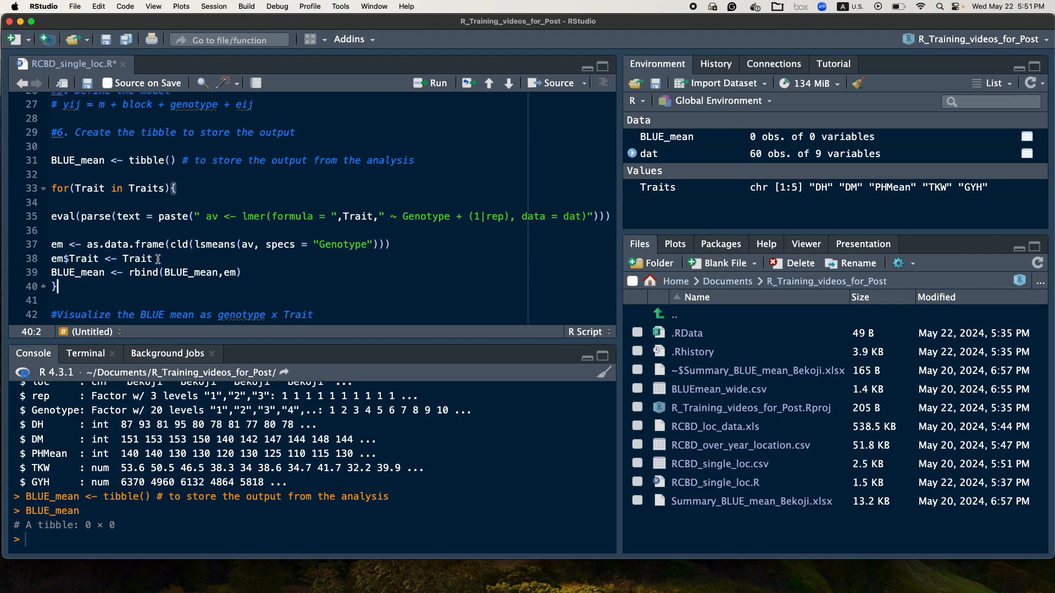
{"action": "mouse_move", "coordinate": [293, 240]}
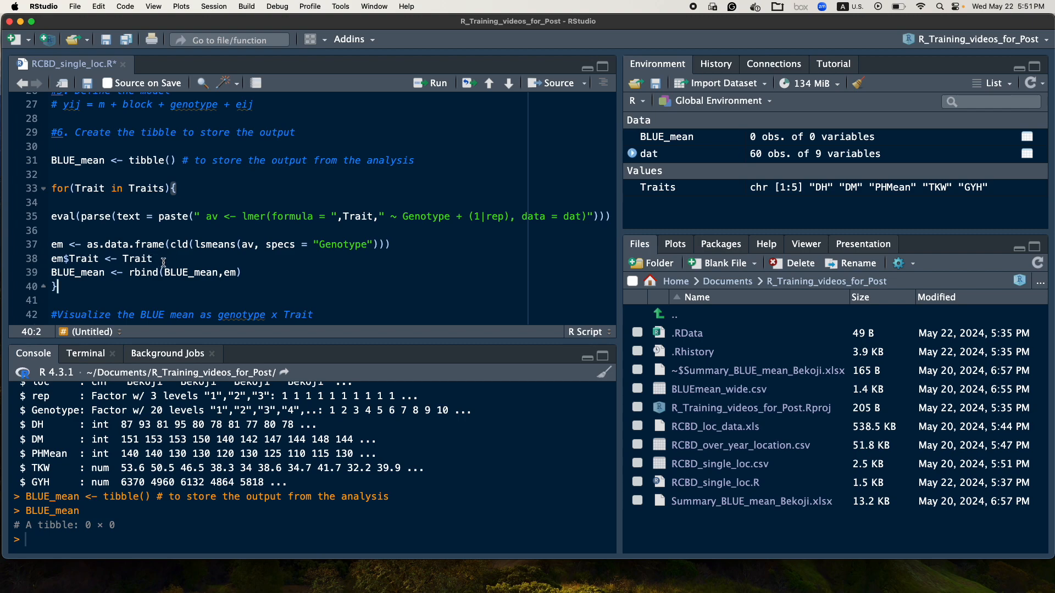
{"action": "mouse_move", "coordinate": [53, 258]}
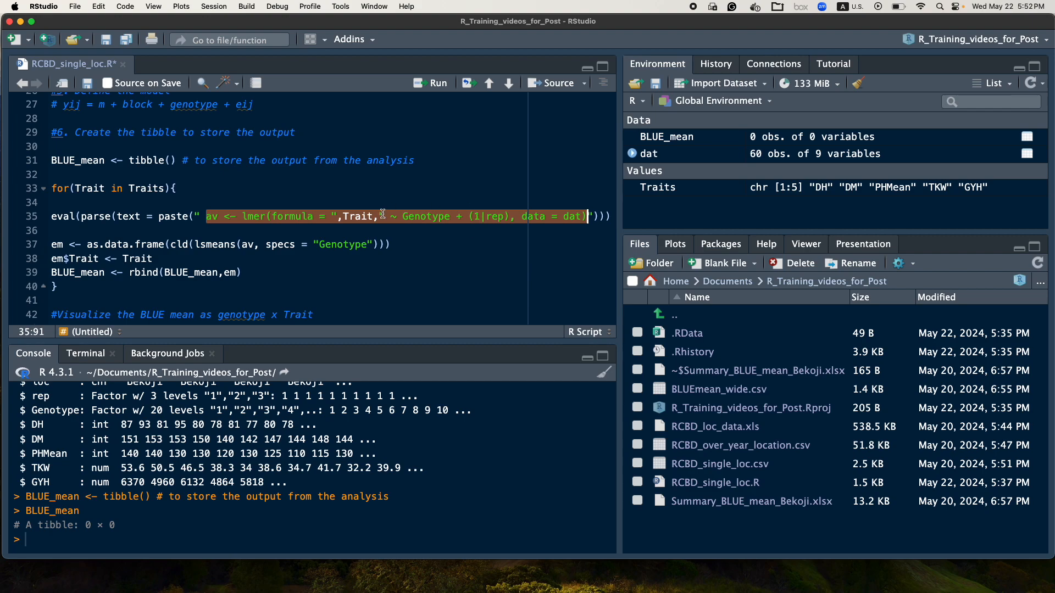
{"action": "mouse_move", "coordinate": [365, 236]}
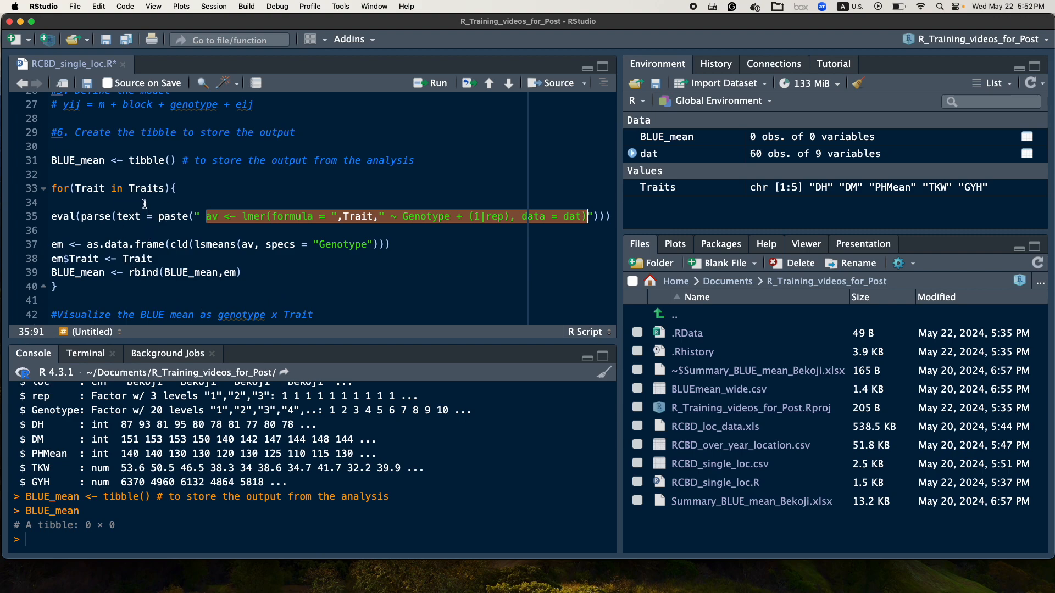
{"action": "mouse_move", "coordinate": [240, 244]}
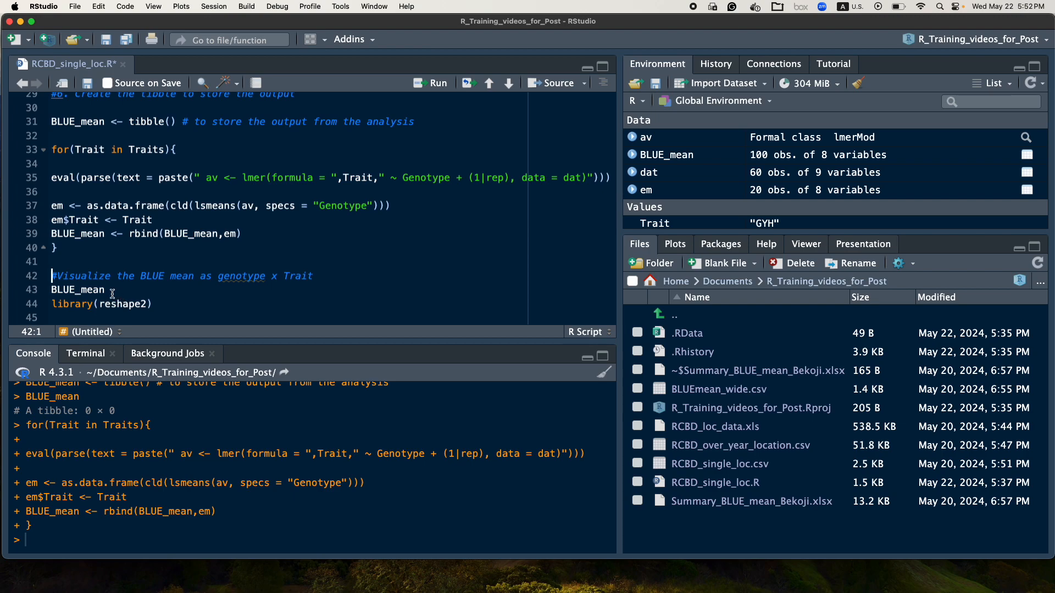
Run the trait lmer loop and print BLUE_mean's 100 rows of lsmeans.
{"action": "left_click", "coordinate": [65, 303]}
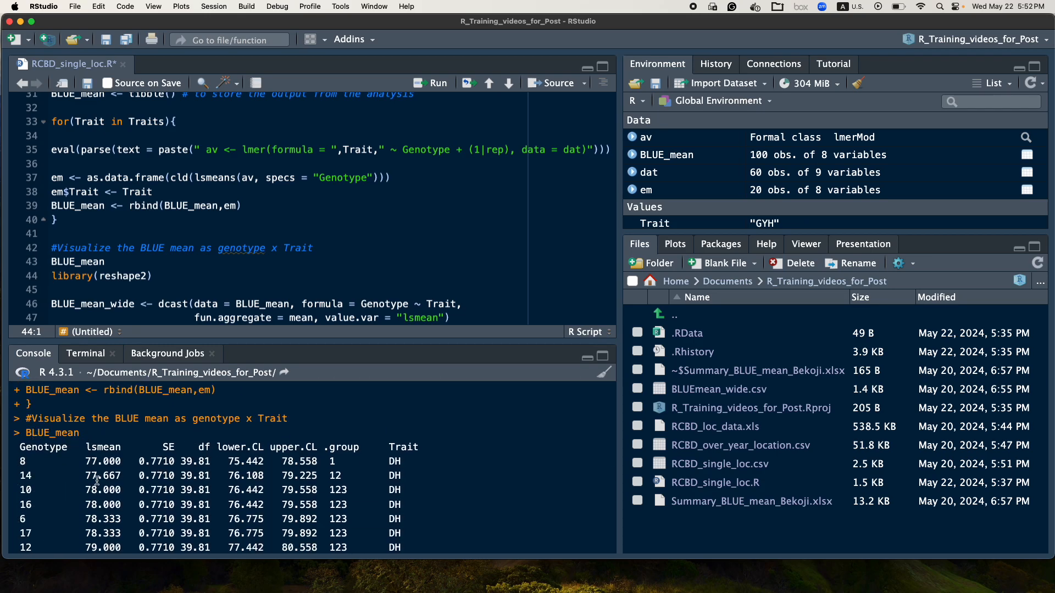
{"action": "scroll", "scroll_direction": "down", "scroll_amount": 3}
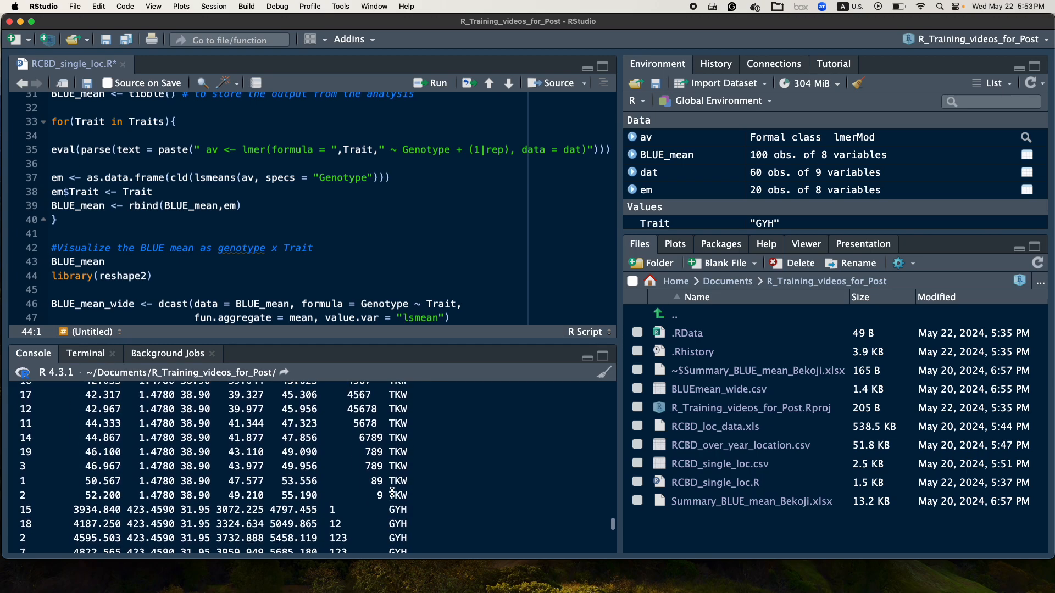
{"action": "scroll", "scroll_direction": "down", "scroll_amount": 3}
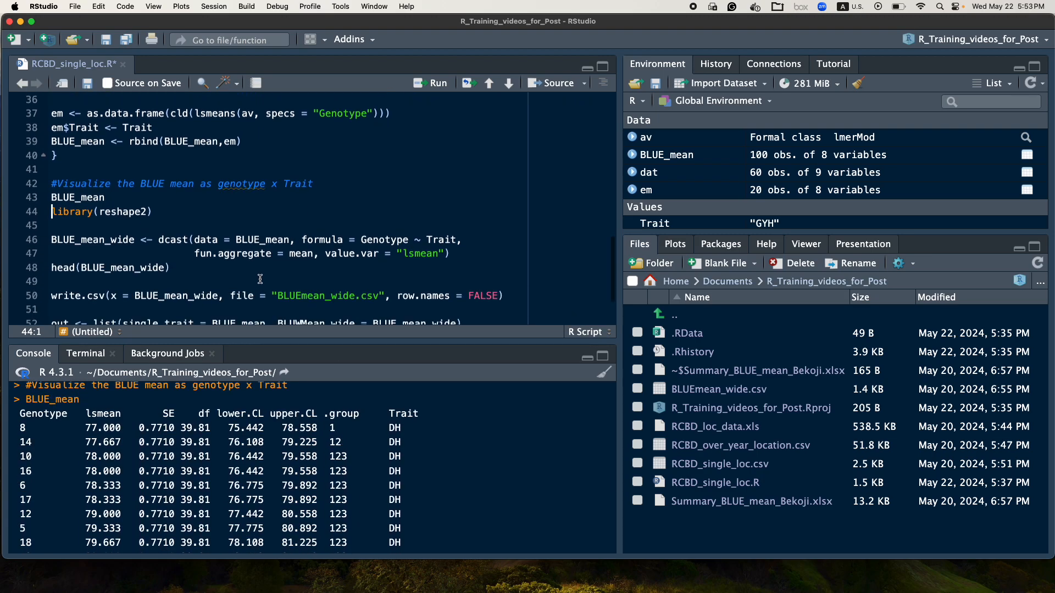
{"action": "mouse_move", "coordinate": [185, 215]}
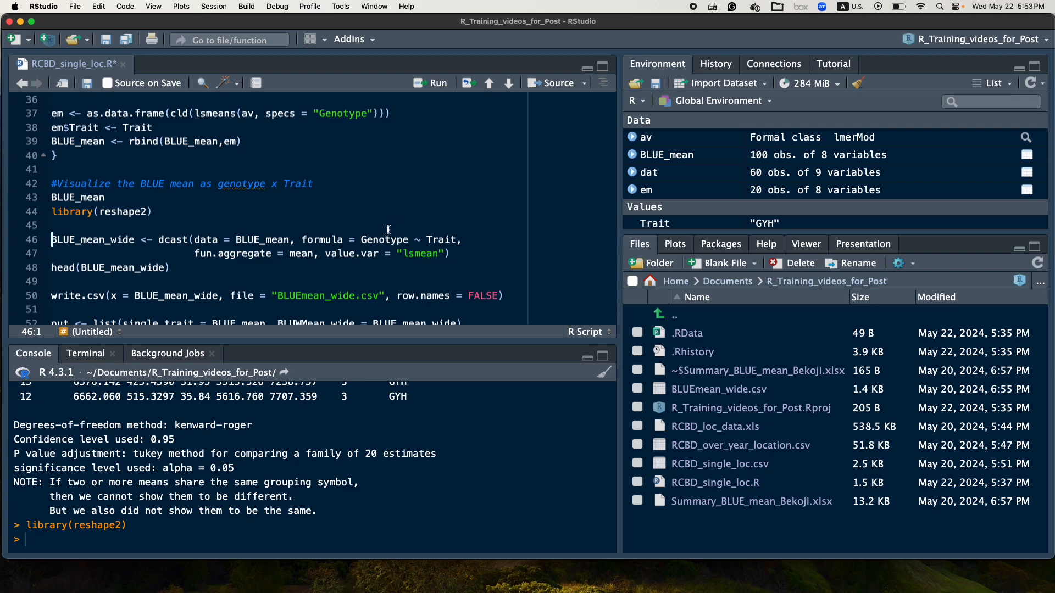
{"action": "mouse_move", "coordinate": [466, 221]}
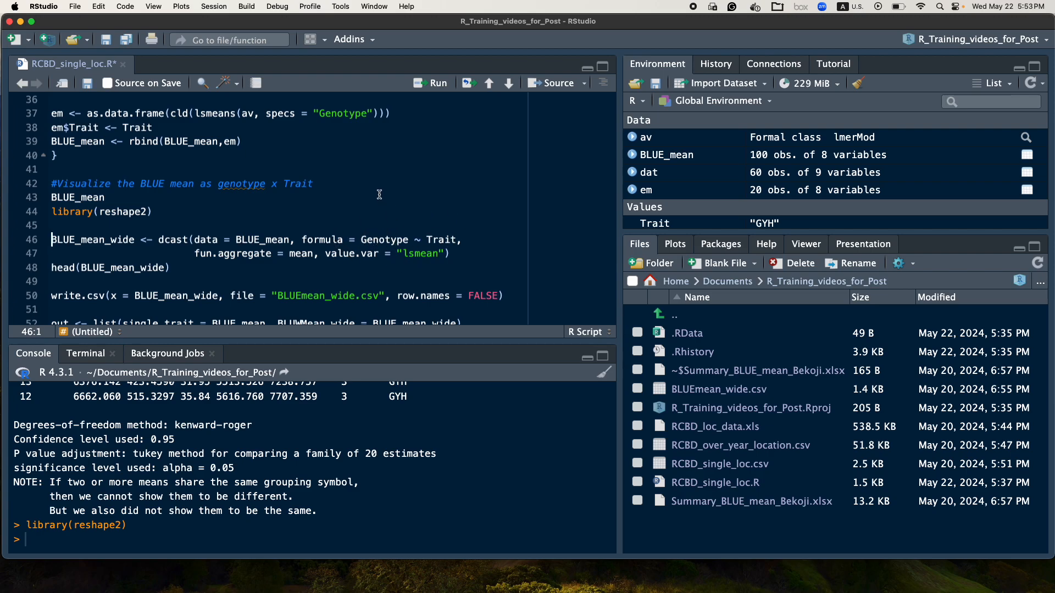
{"action": "mouse_move", "coordinate": [383, 265]}
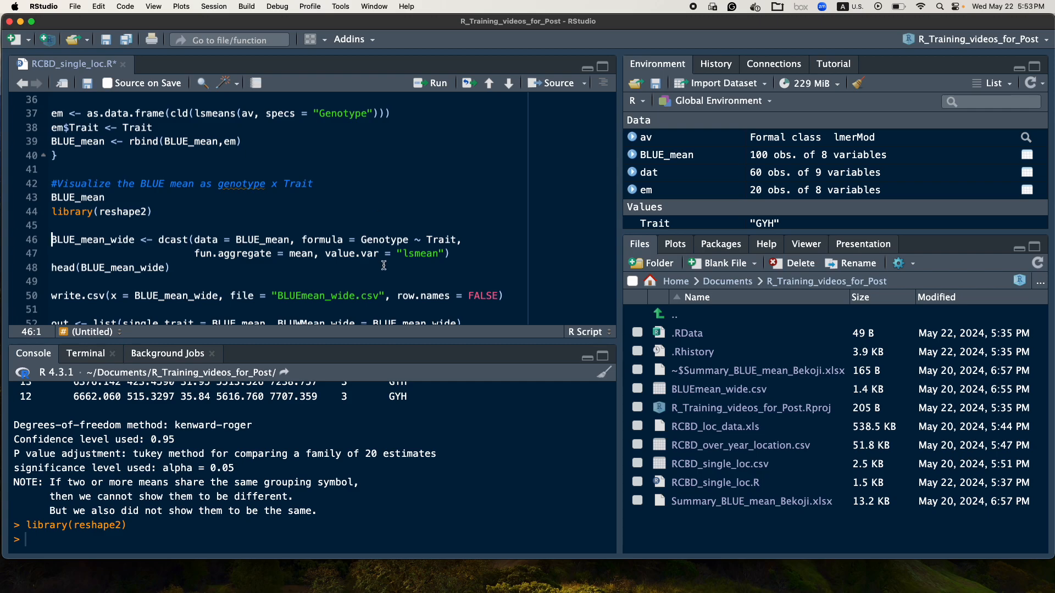
{"action": "mouse_move", "coordinate": [445, 229]}
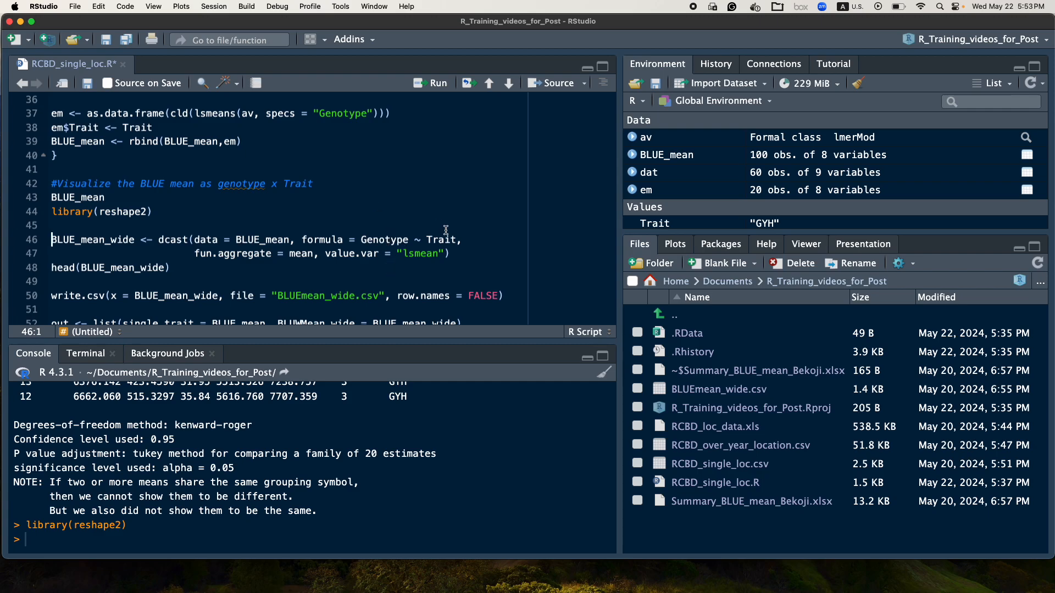
{"action": "mouse_move", "coordinate": [438, 238]}
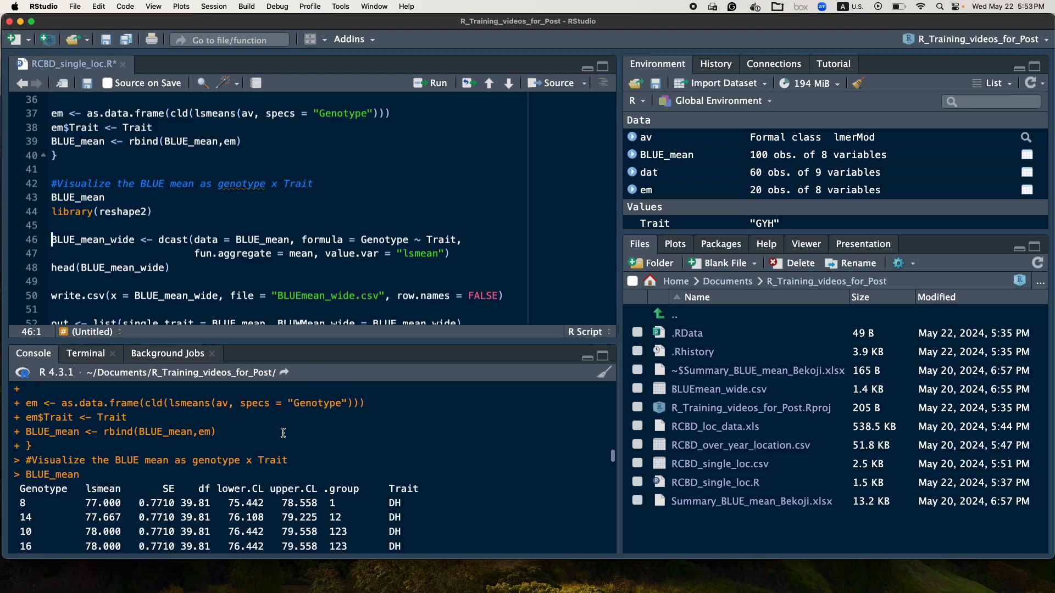
Review the printed BLUE_mean table and load reshape2 from line 44.
{"action": "scroll", "scroll_direction": "down", "scroll_amount": 3}
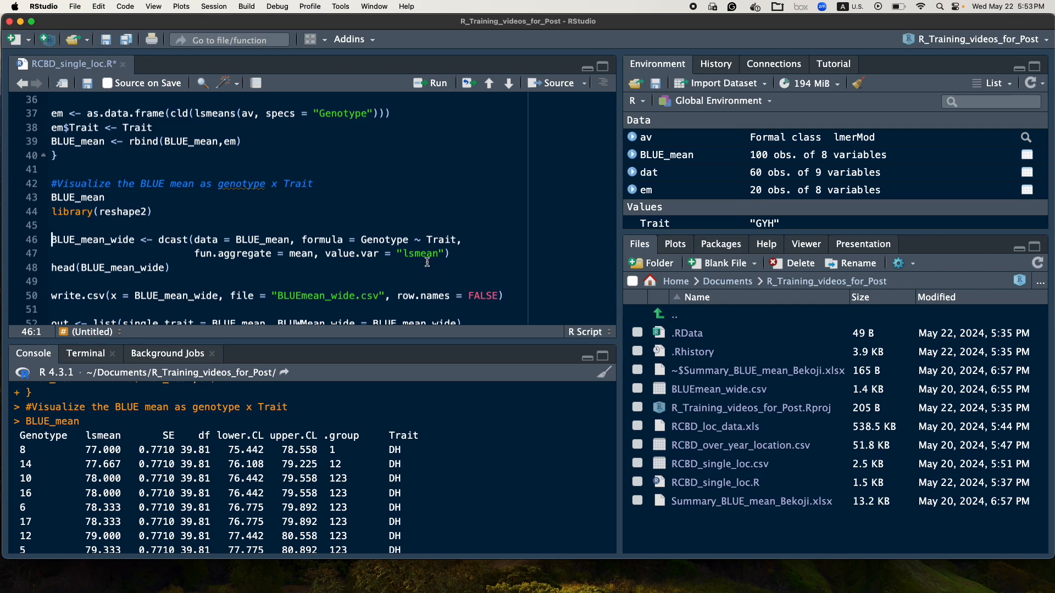
{"action": "mouse_move", "coordinate": [70, 443]}
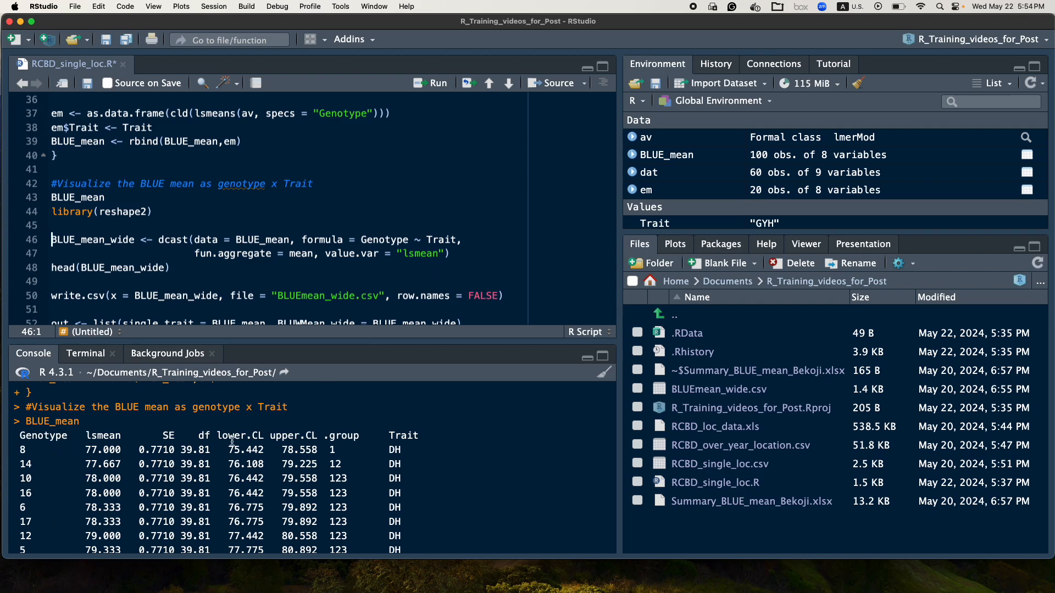
{"action": "mouse_move", "coordinate": [403, 437]}
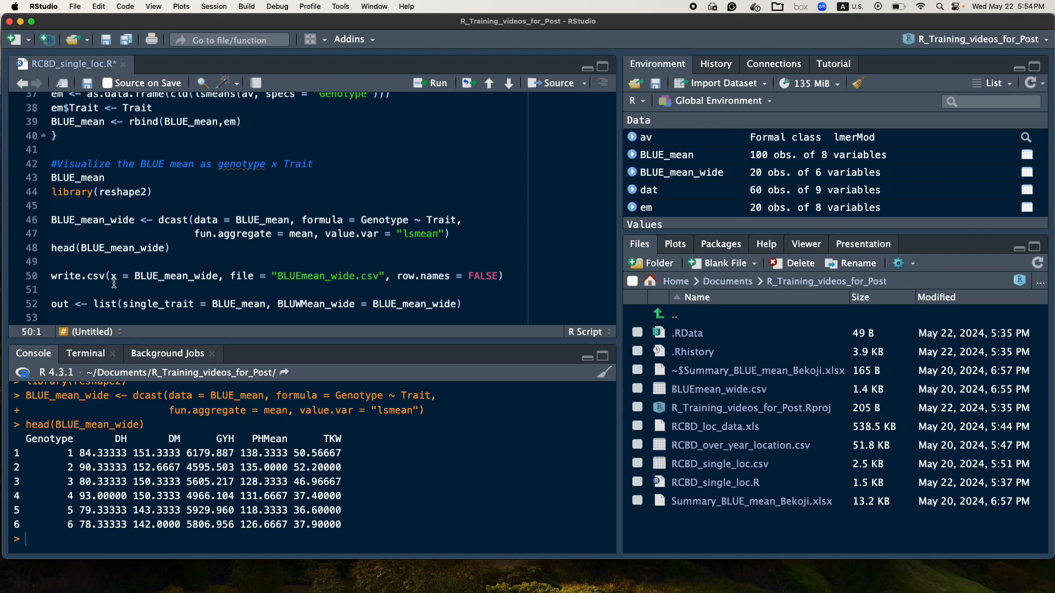
{"action": "mouse_move", "coordinate": [190, 274]}
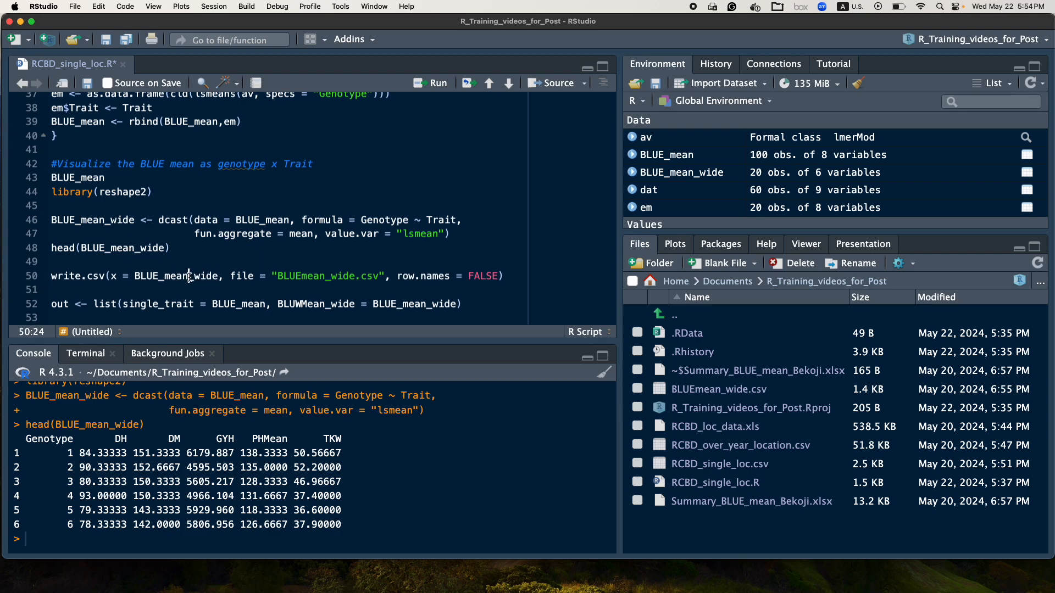
Reshape BLUE_mean into 20-row BLUE_mean_wide and write BLUEmean_wide.csv.
{"action": "double_click", "coordinate": [175, 276]}
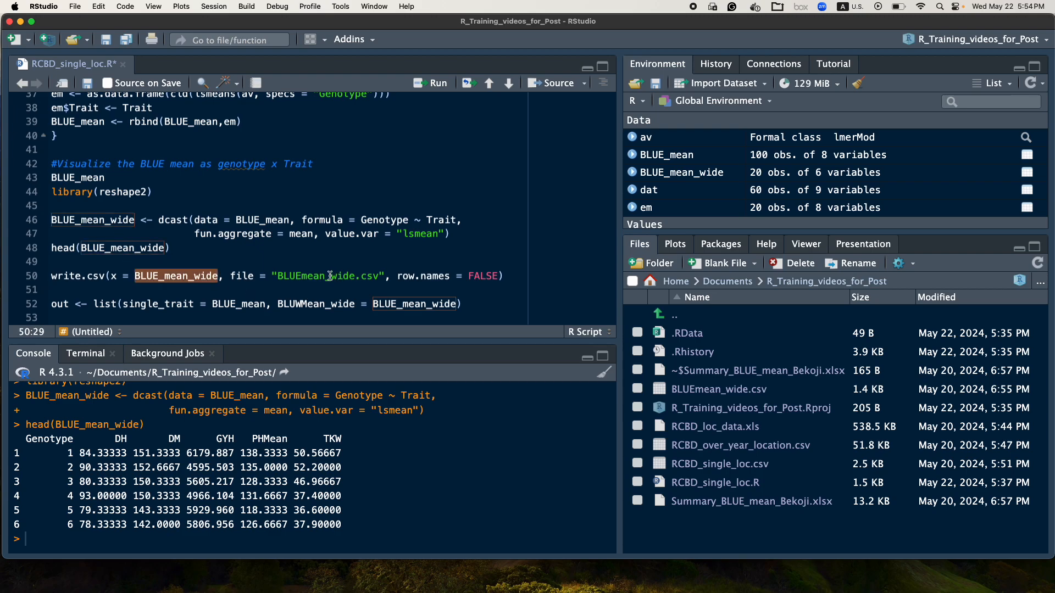
{"action": "left_click", "coordinate": [305, 283]}
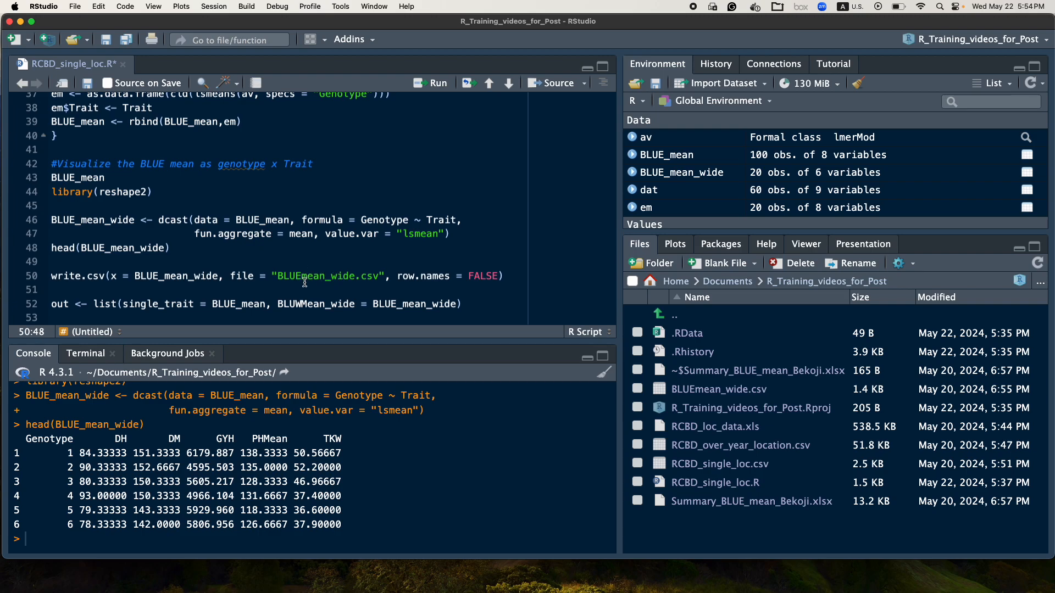
{"action": "mouse_move", "coordinate": [375, 280]}
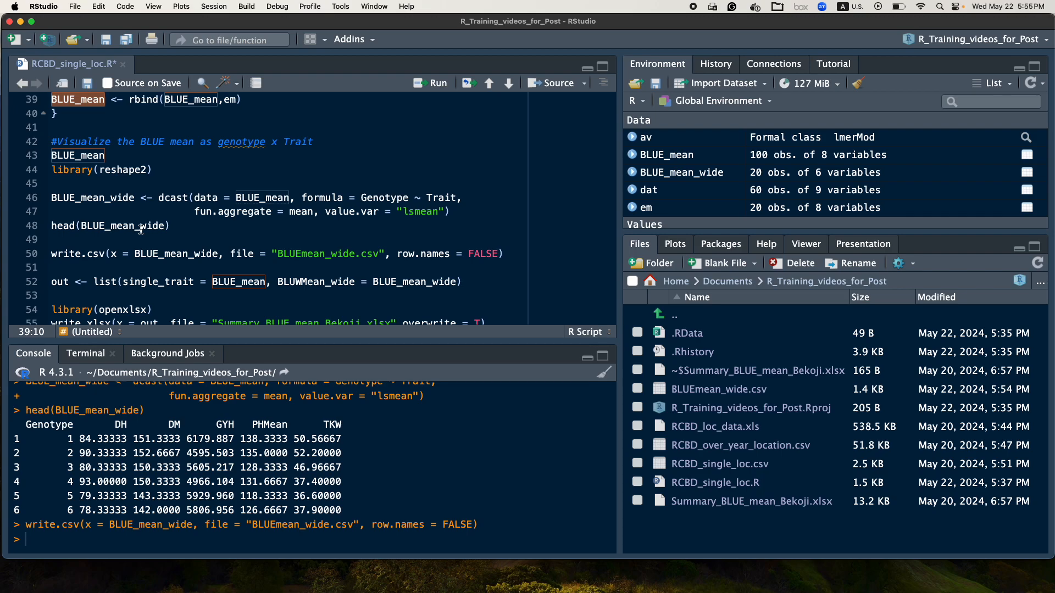
{"action": "scroll", "scroll_direction": "down", "scroll_amount": 3}
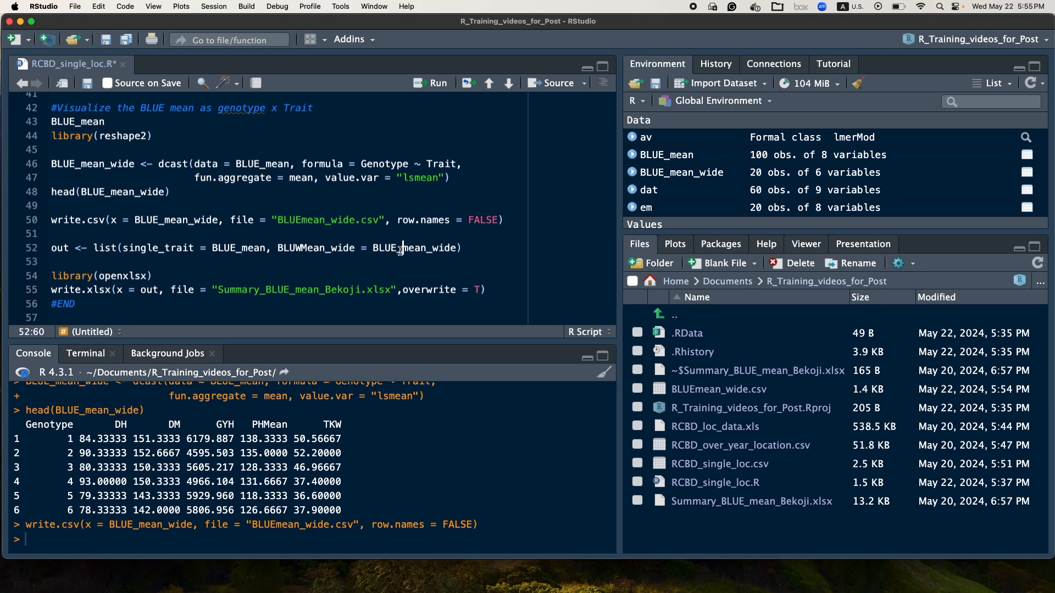
Bundle BLUE_mean and BLUE_mean_wide into the out list and load openxlsx.
{"action": "double_click", "coordinate": [238, 248]}
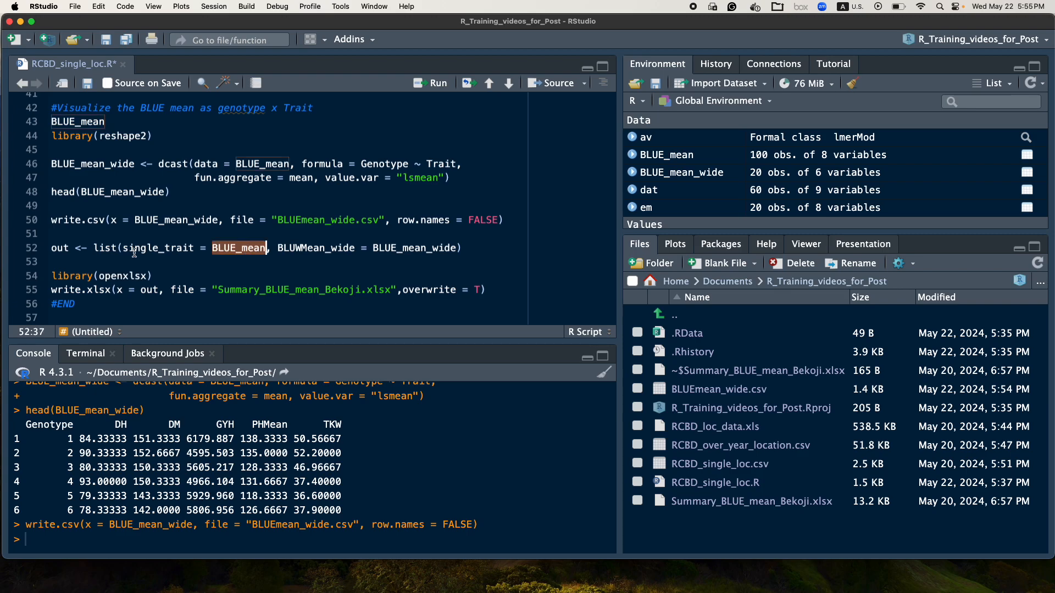
{"action": "double_click", "coordinate": [60, 248]}
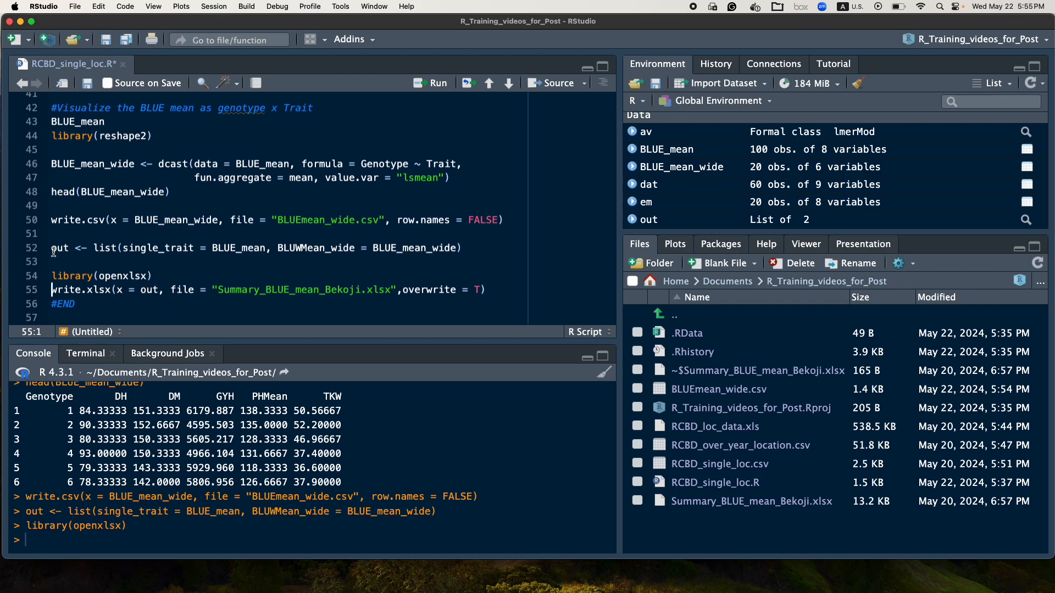
{"action": "mouse_move", "coordinate": [153, 306]}
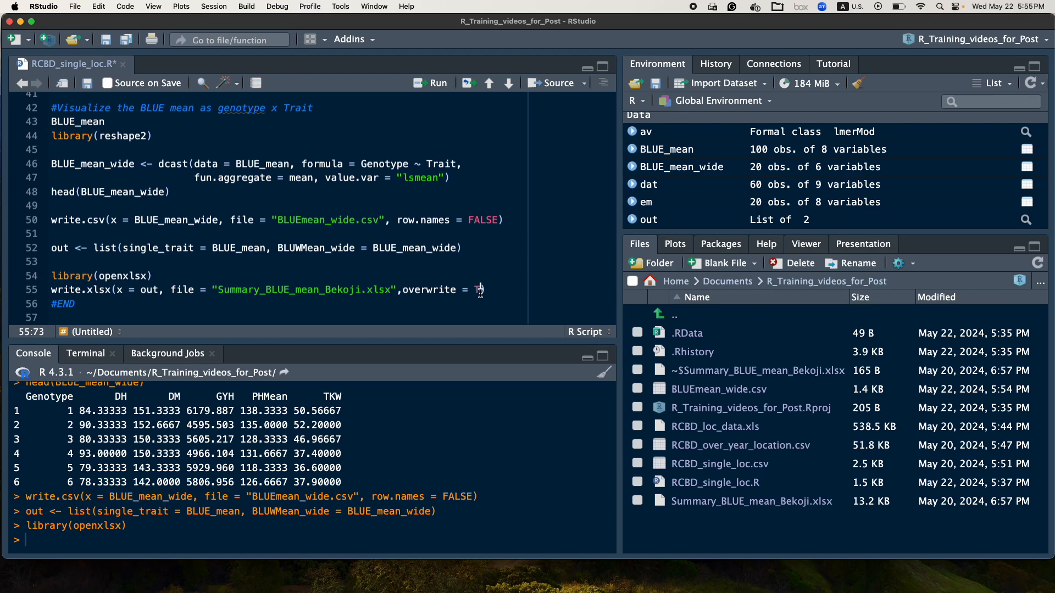
Add ', rowNames = F' to the write.xlsx call on line 55 so the workbook omits row names.
{"action": "type", "text": ", rowNames"}
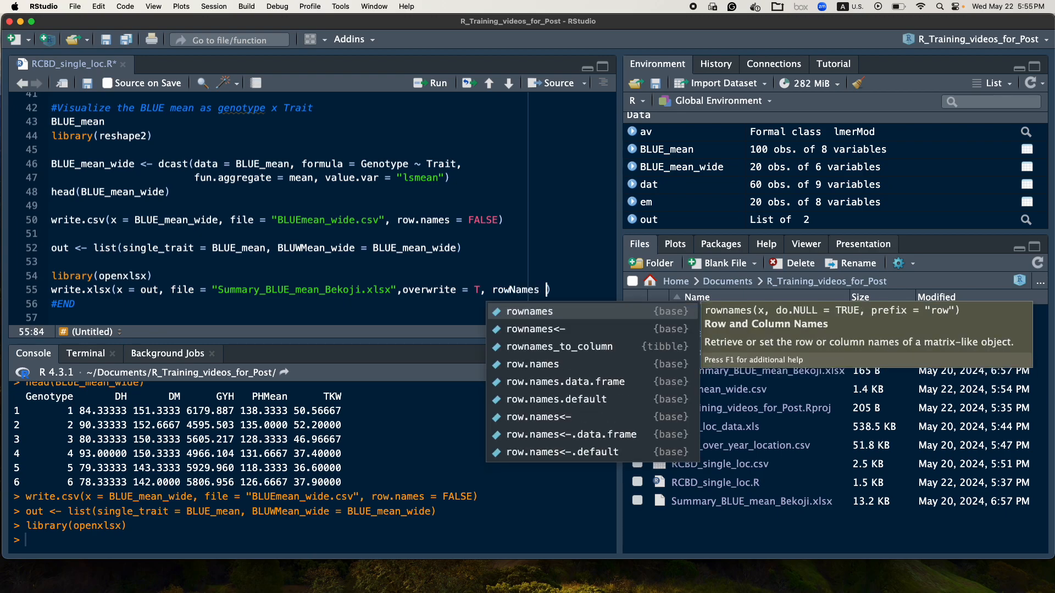
{"action": "type", "text": "= F)"}
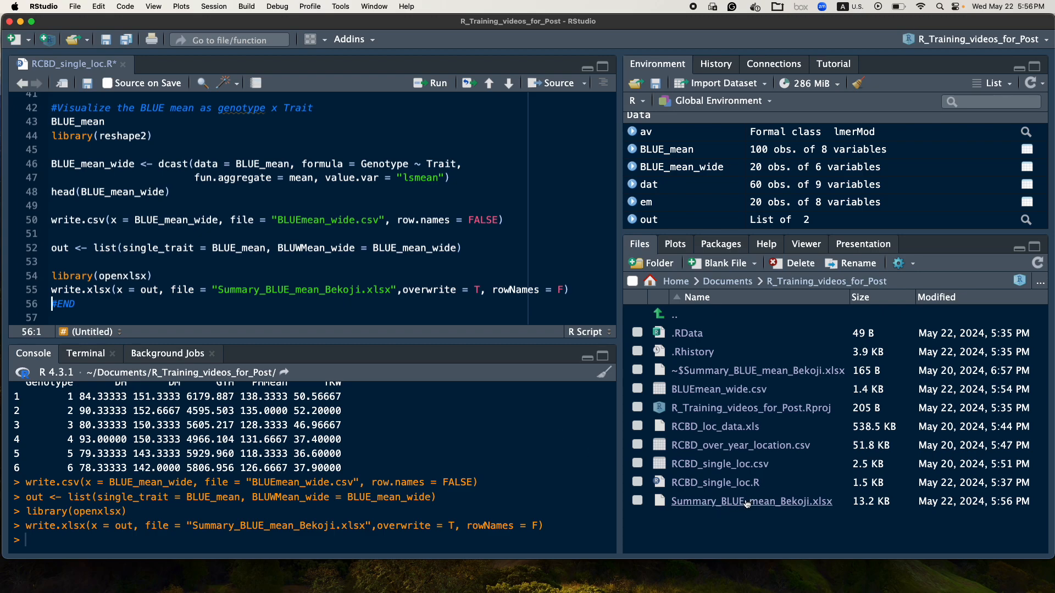
{"action": "mouse_move", "coordinate": [748, 503]}
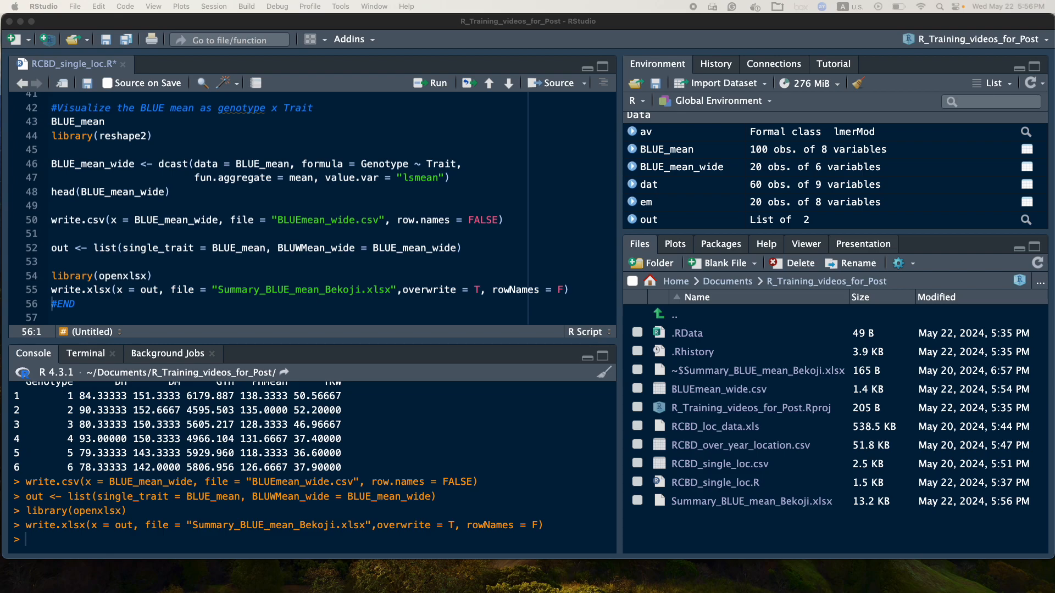
{"action": "mouse_move", "coordinate": [399, 271]}
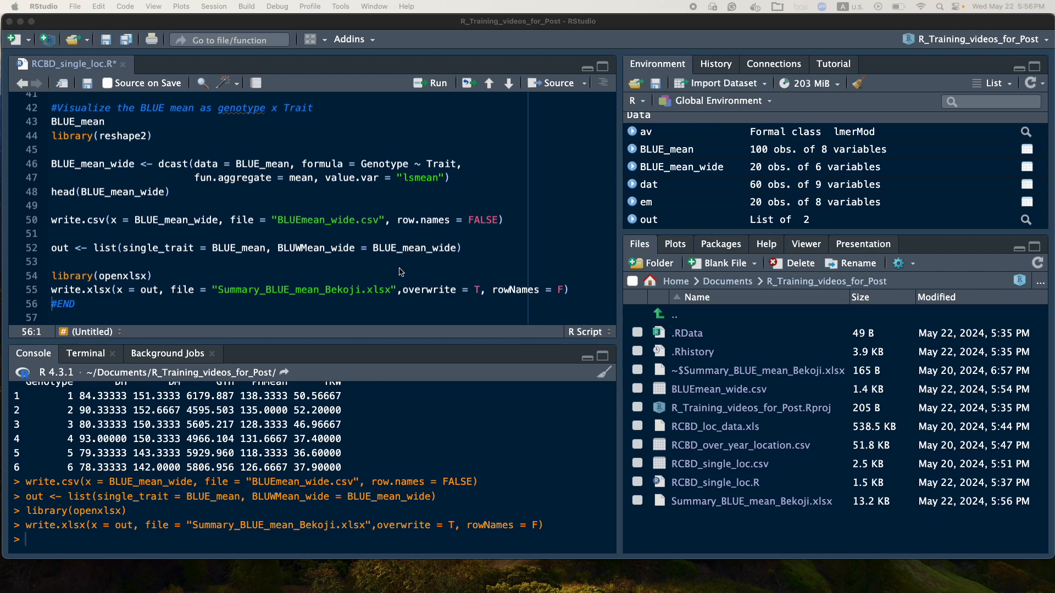
{"action": "mouse_move", "coordinate": [276, 270]}
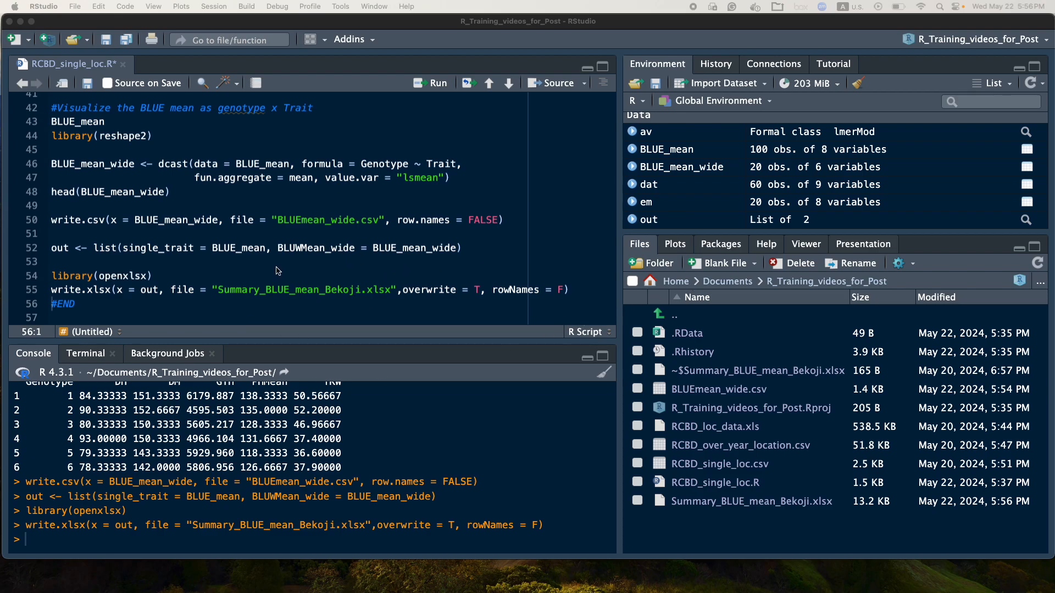